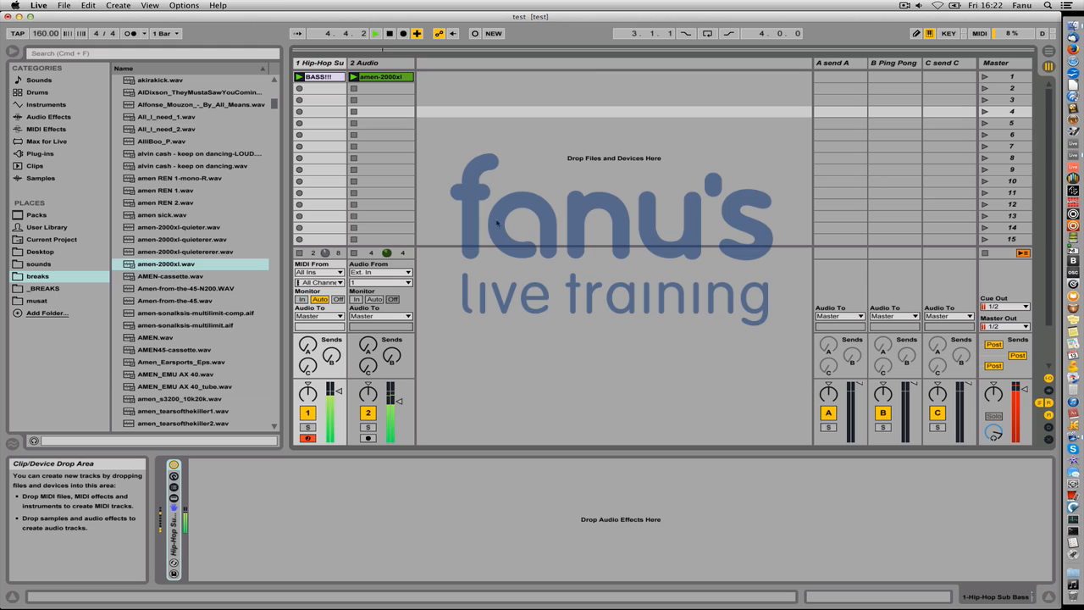
Select the Hip-Hop Sub Bass track so its instrument shows in Device View
left_click(389, 33)
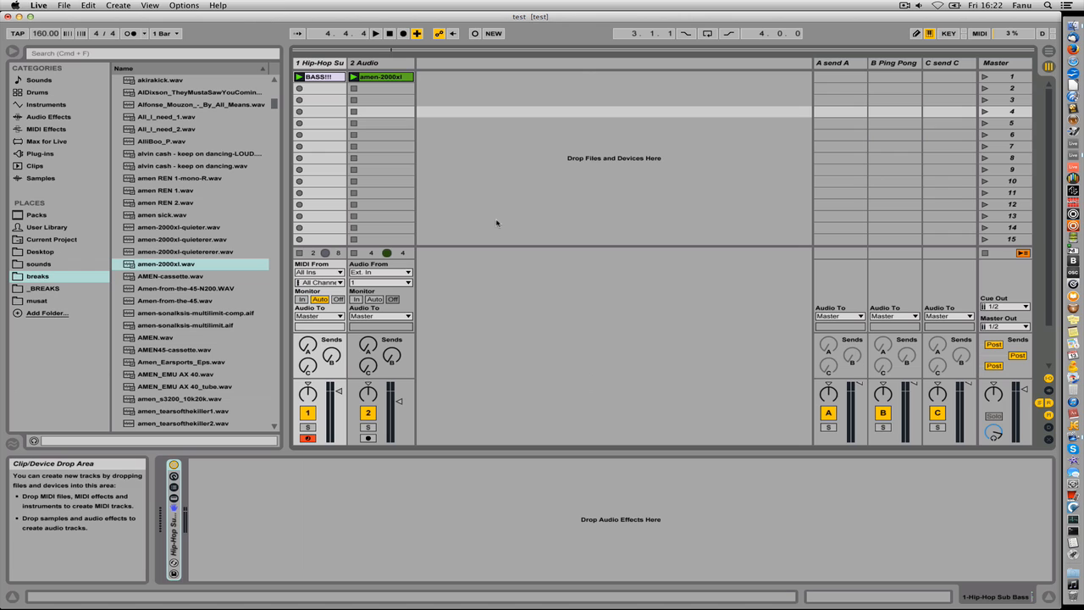
mouse_move(450, 126)
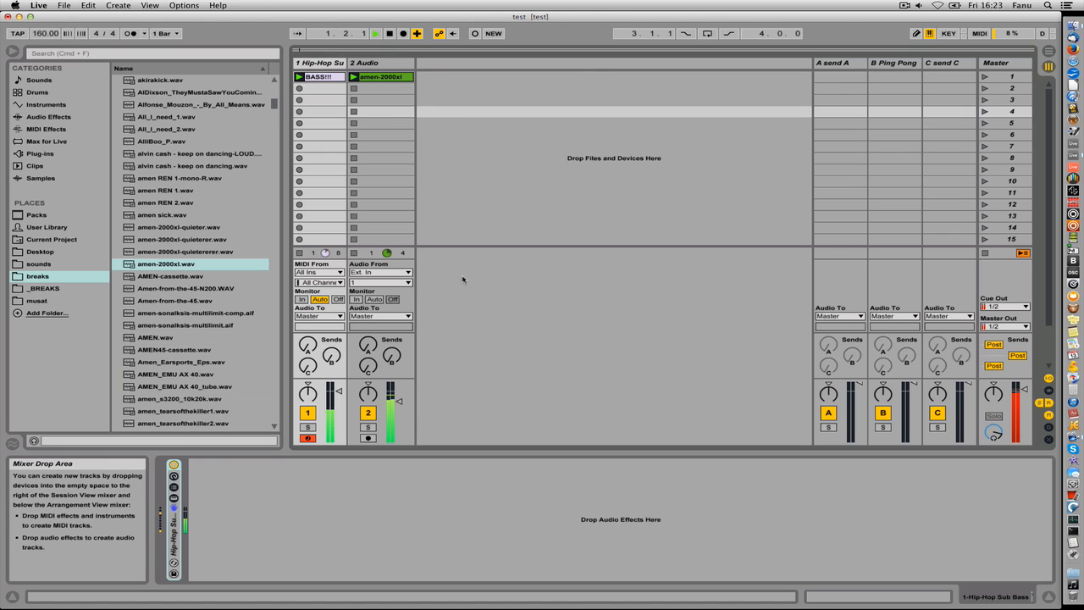
left_click(376, 34)
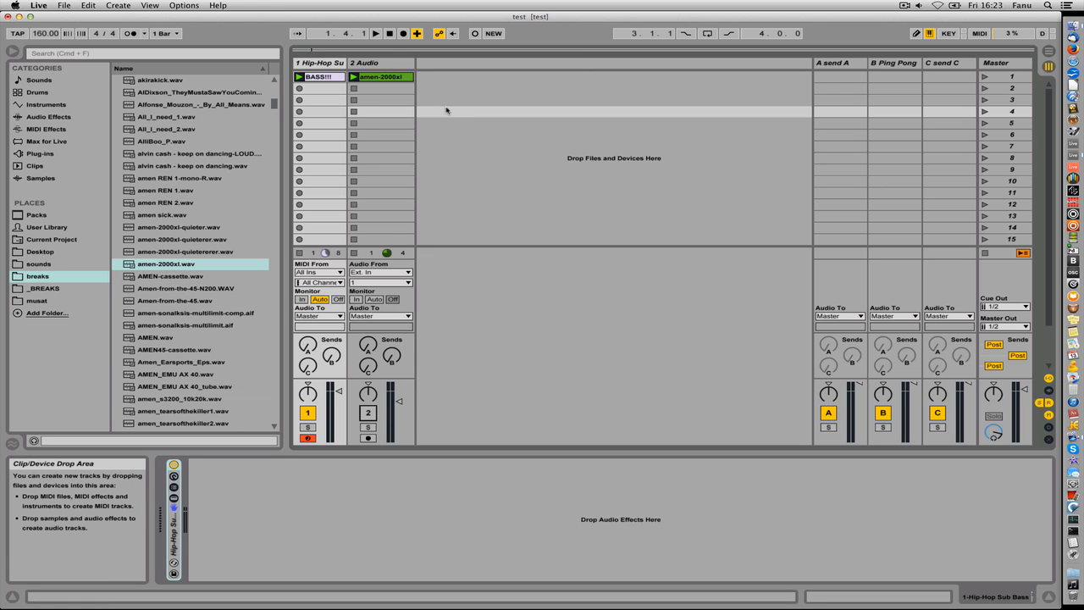
left_click(376, 34)
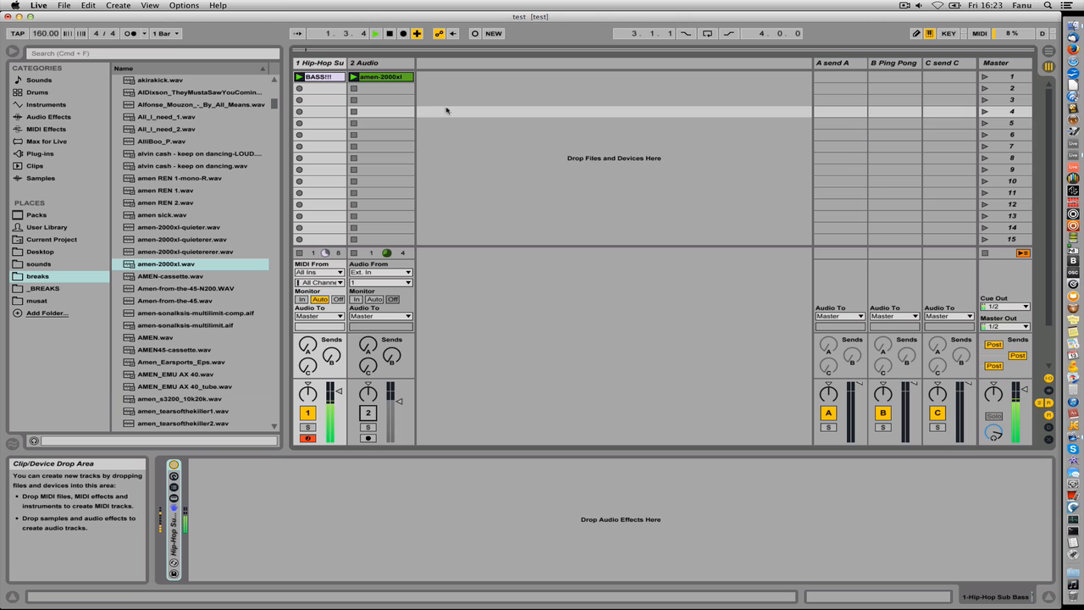
left_click(376, 34)
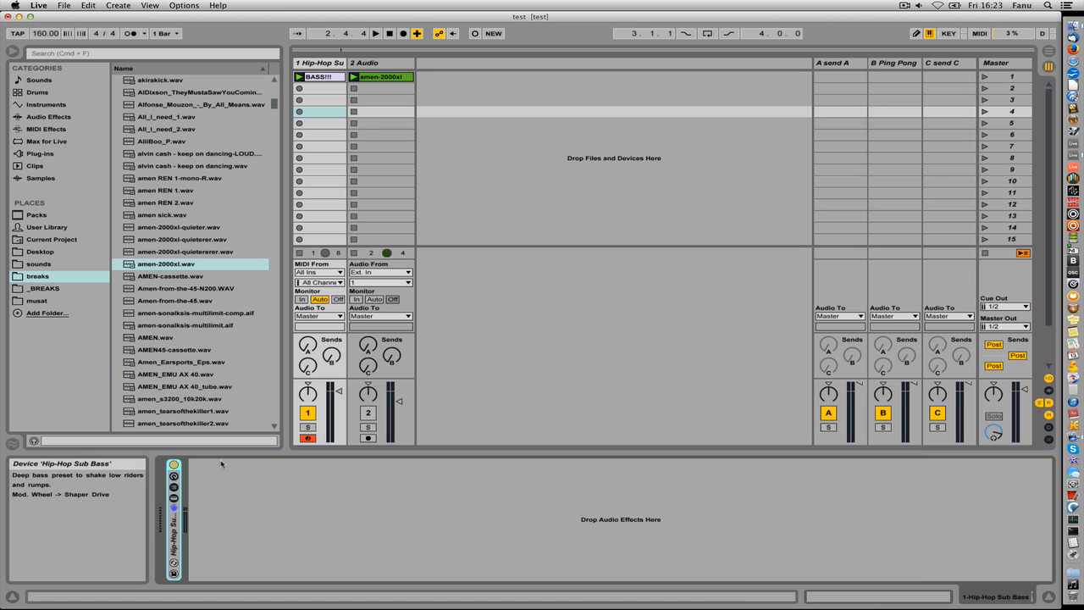
mouse_move(47, 115)
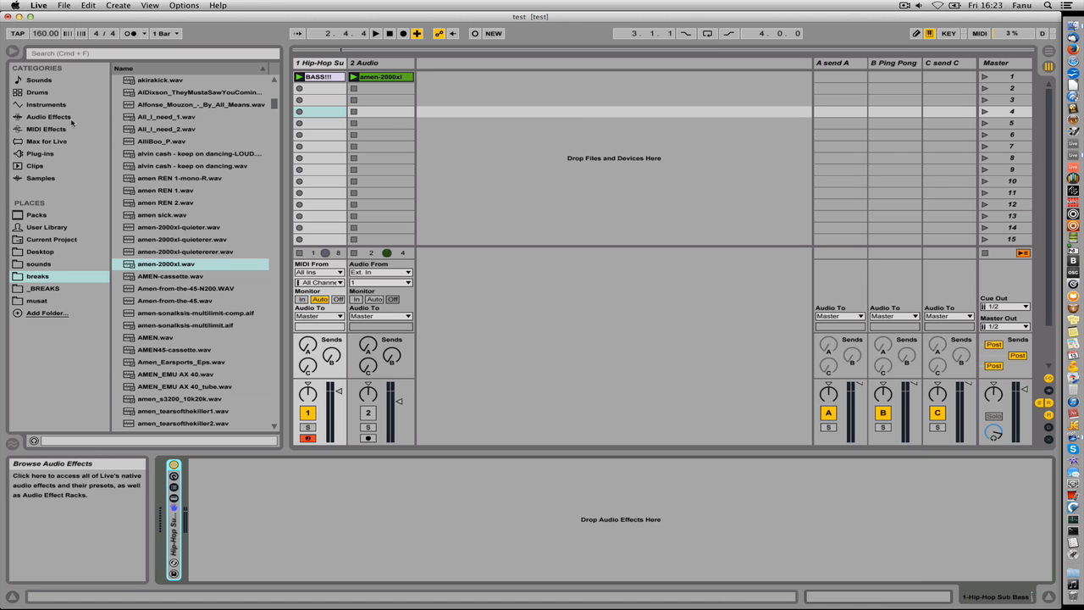
Add an Audio Effect Rack from the Audio Effects browser after the bass instrument
left_click(48, 116)
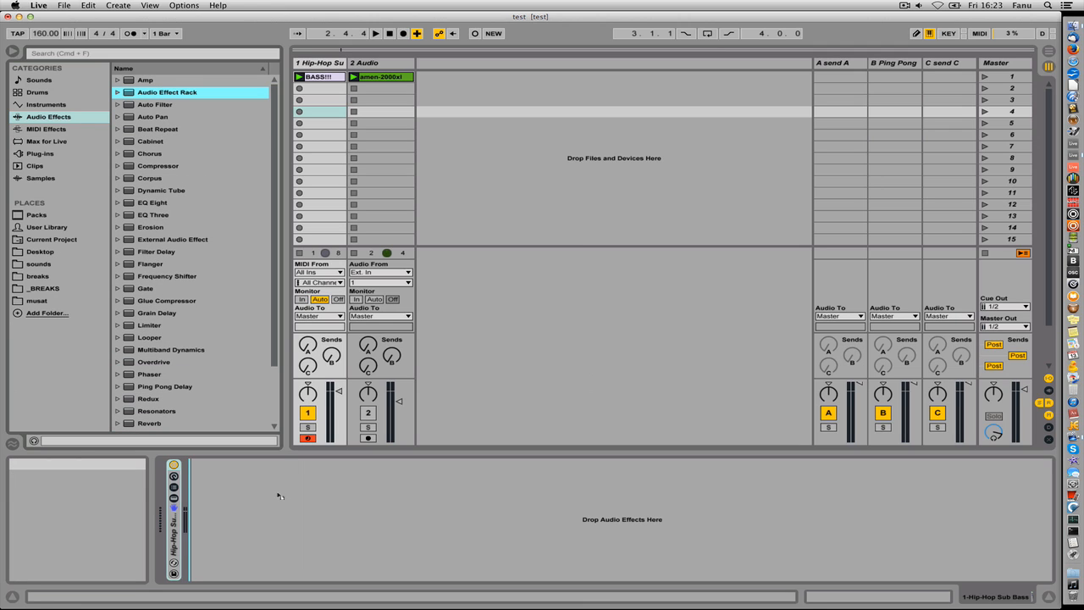
left_click(172, 488)
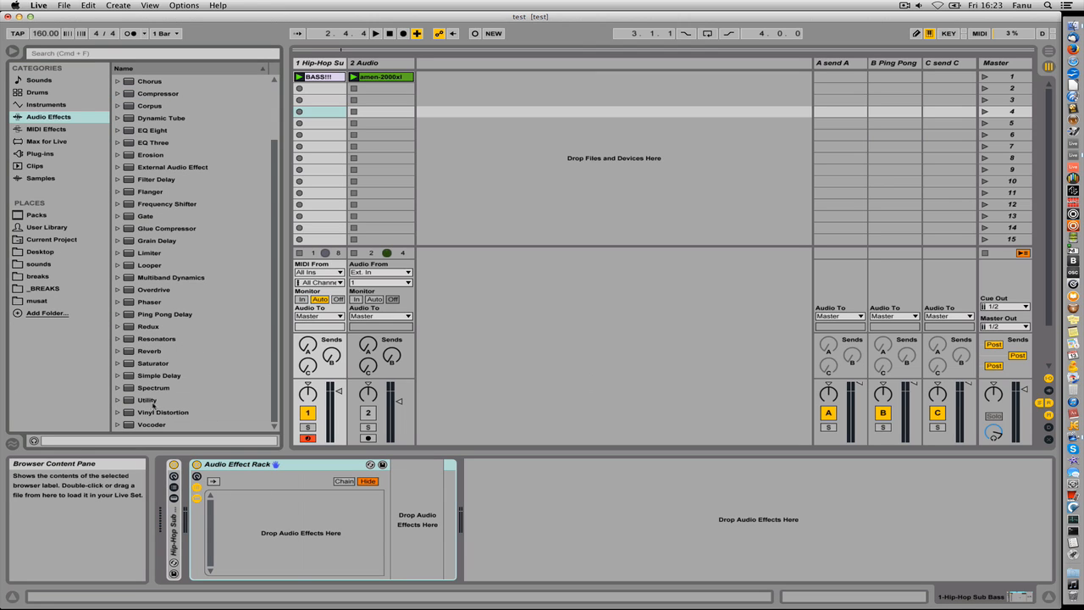
Load a Utility device into the rack's chain
double_click(146, 400)
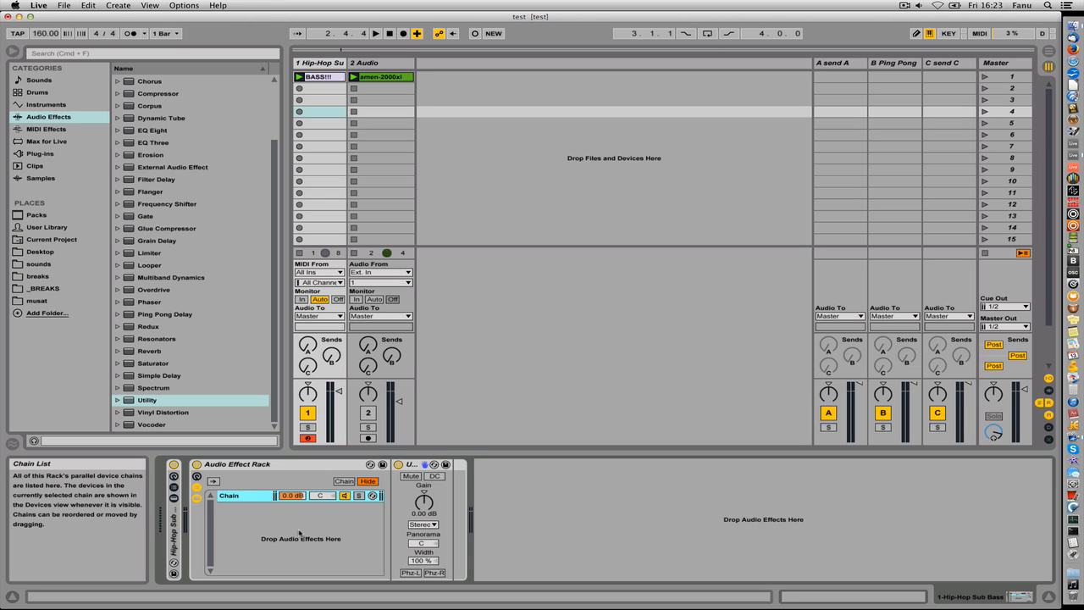
mouse_move(271, 508)
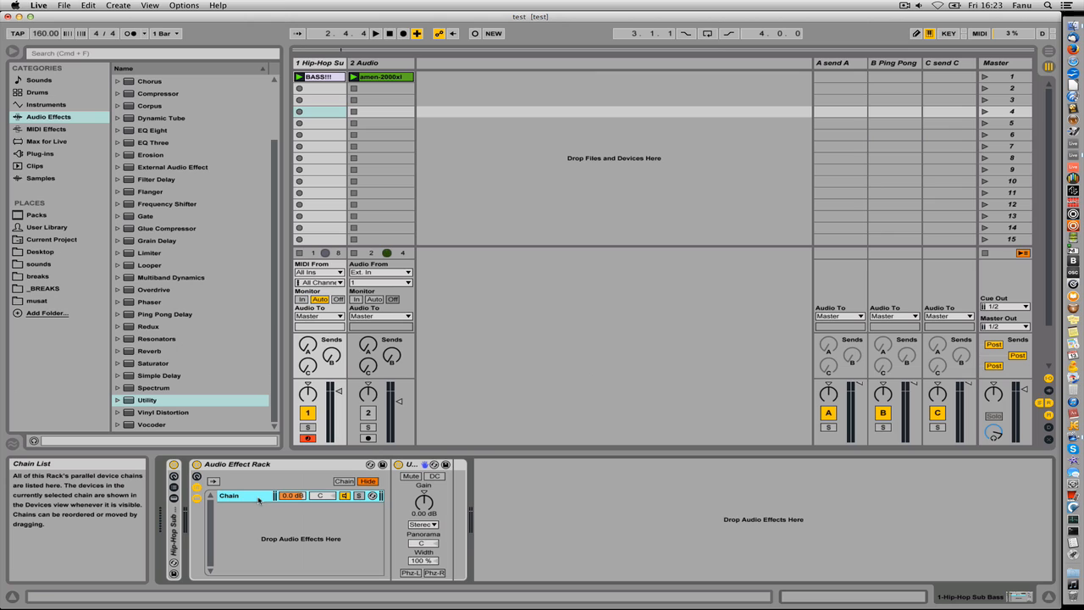
mouse_move(431, 561)
type("stereo")
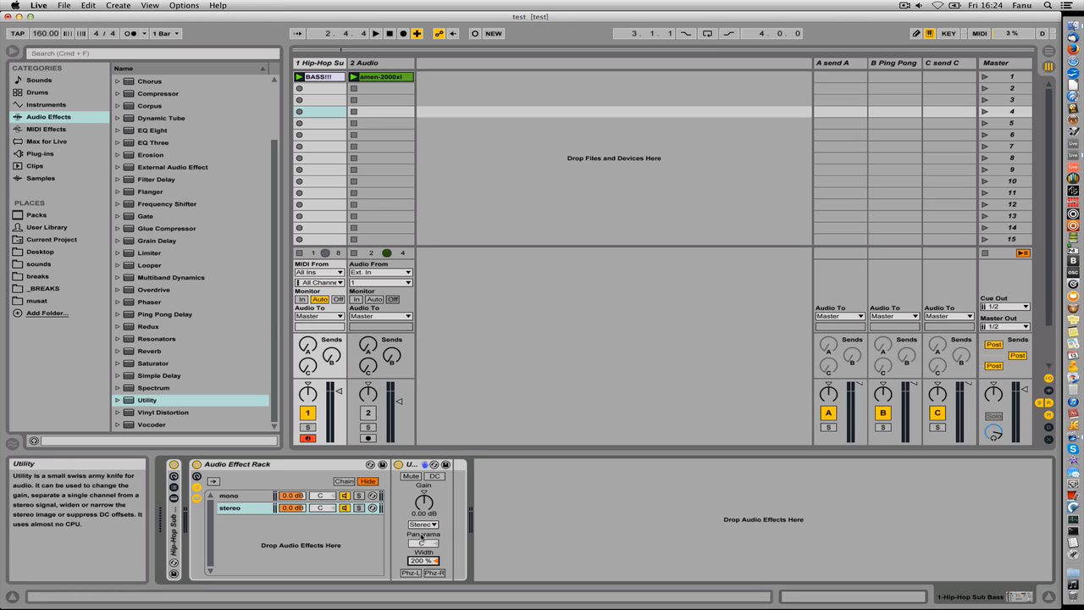
mouse_move(376, 456)
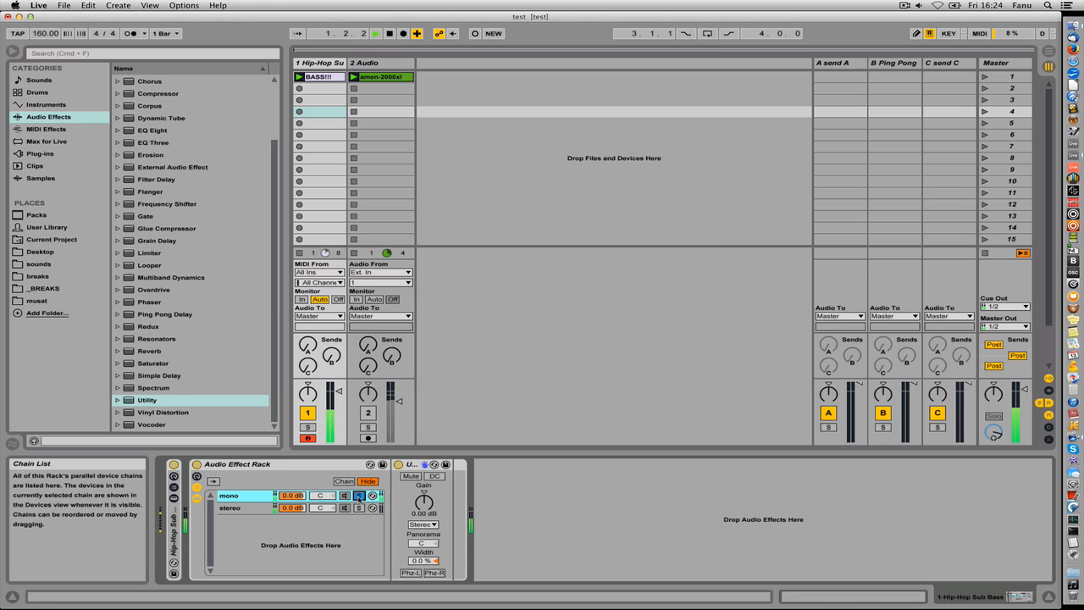
Select the stereo chain, keeping its Utility at 200% width, and pick Chorus in the browser
left_click(376, 34)
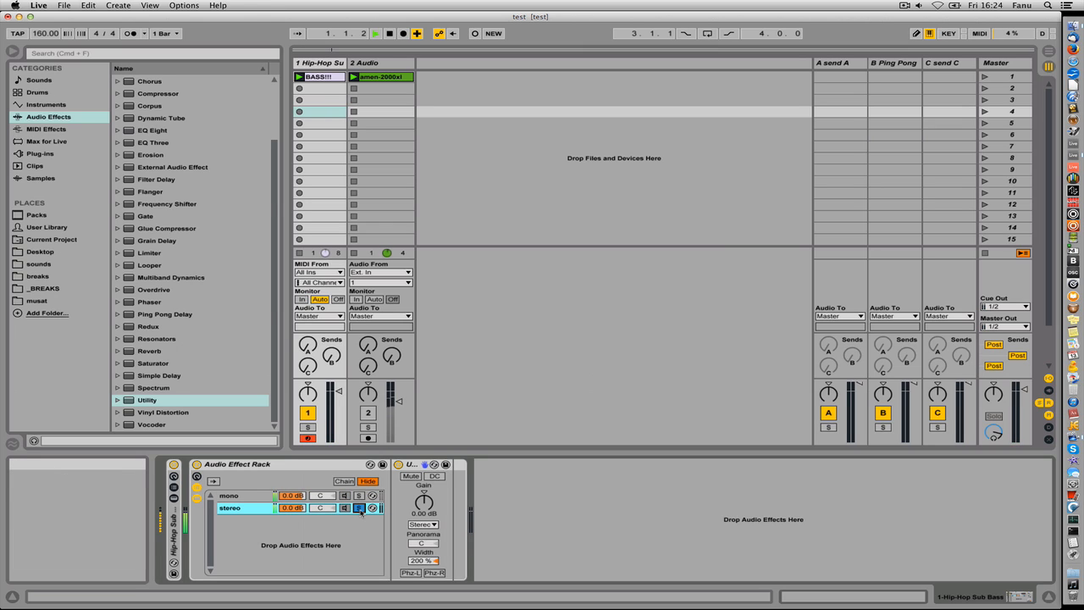
left_click(376, 34)
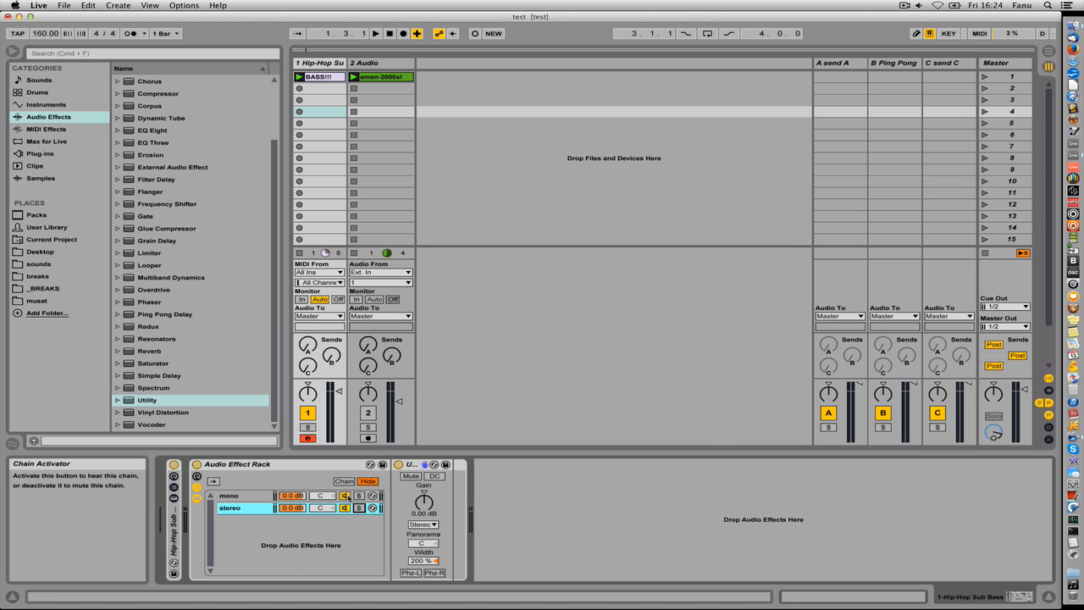
left_click(359, 508)
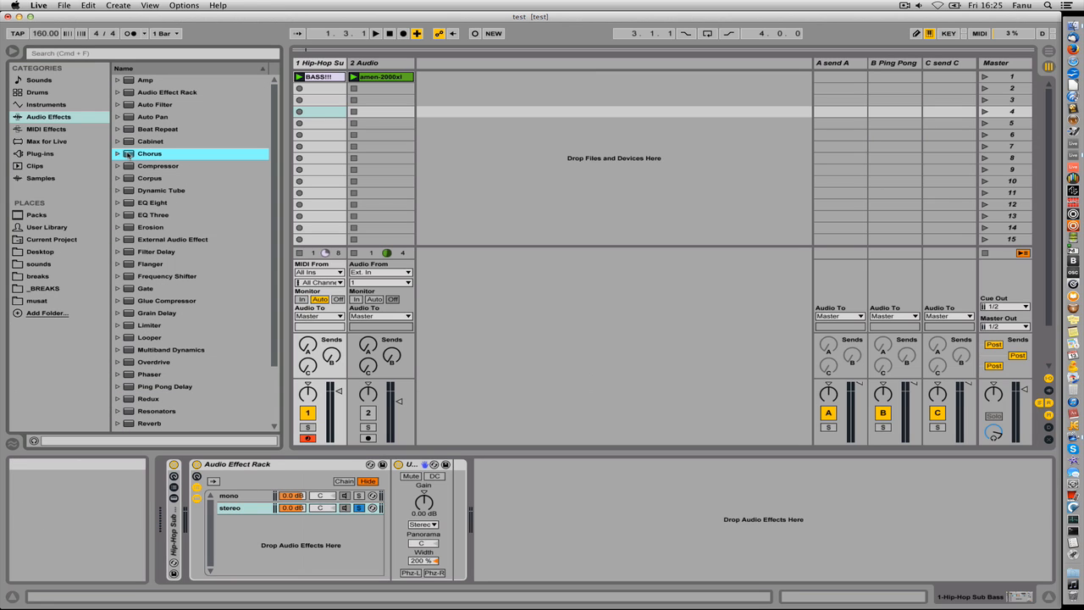
Add Chorus to the stereo chain and choose Saturator to follow it
double_click(149, 152)
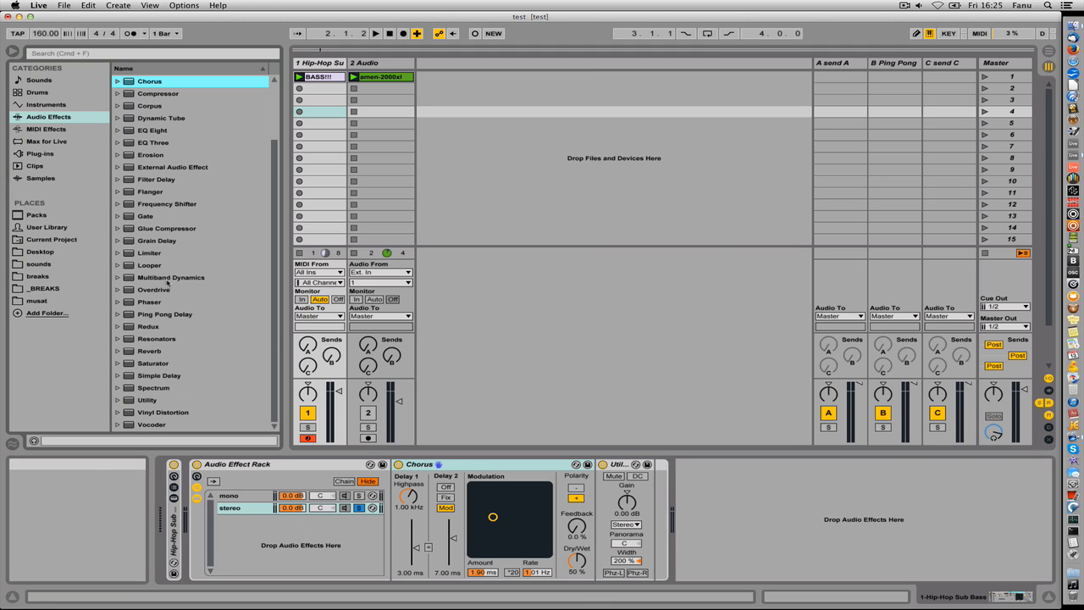
left_click(153, 363)
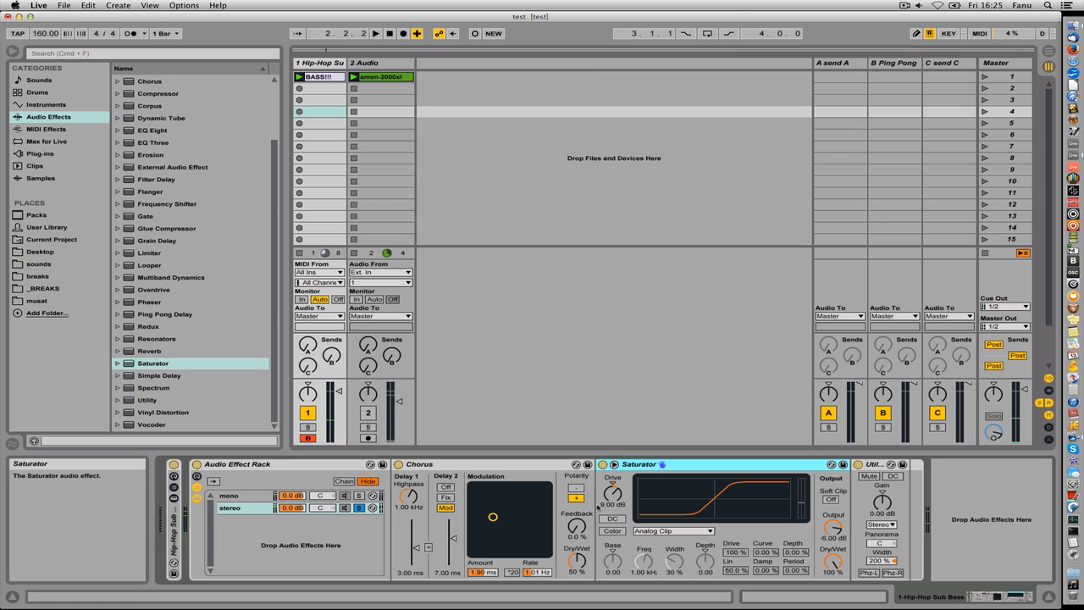
mouse_move(613, 478)
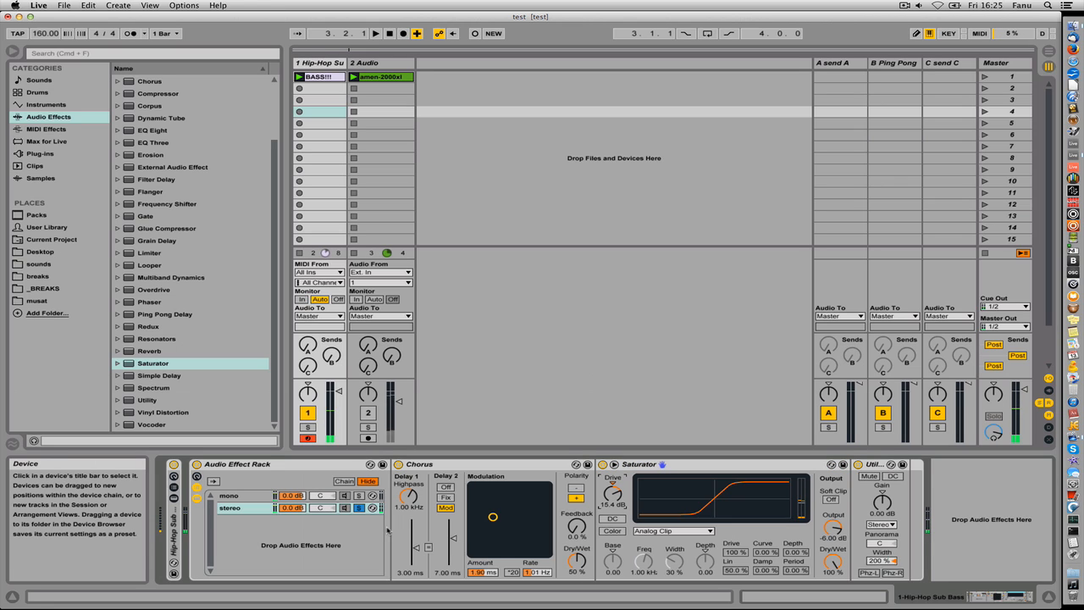
mouse_move(452, 447)
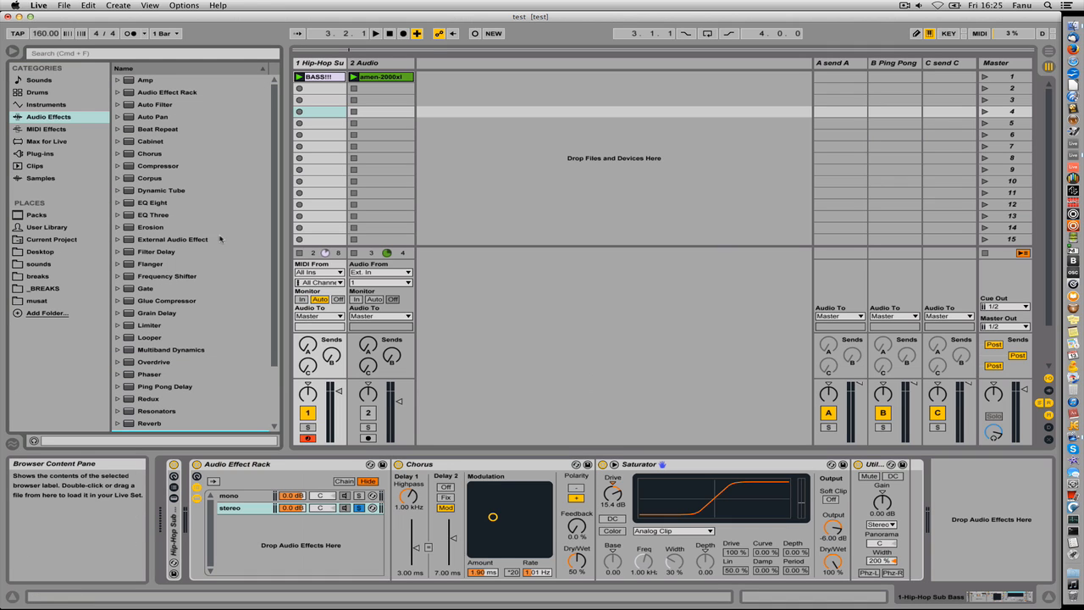
mouse_move(235, 179)
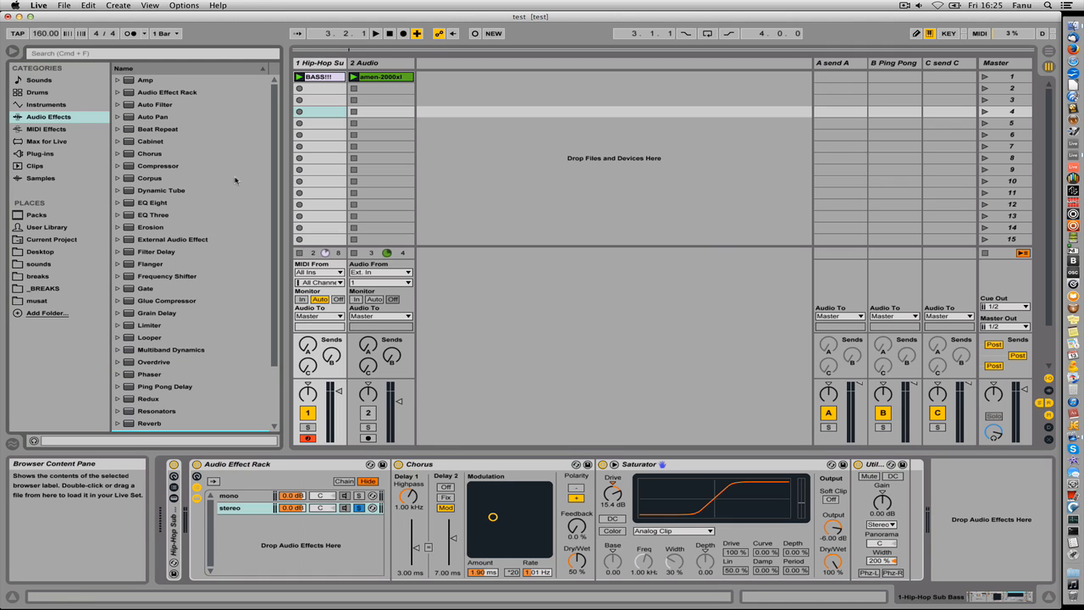
mouse_move(207, 168)
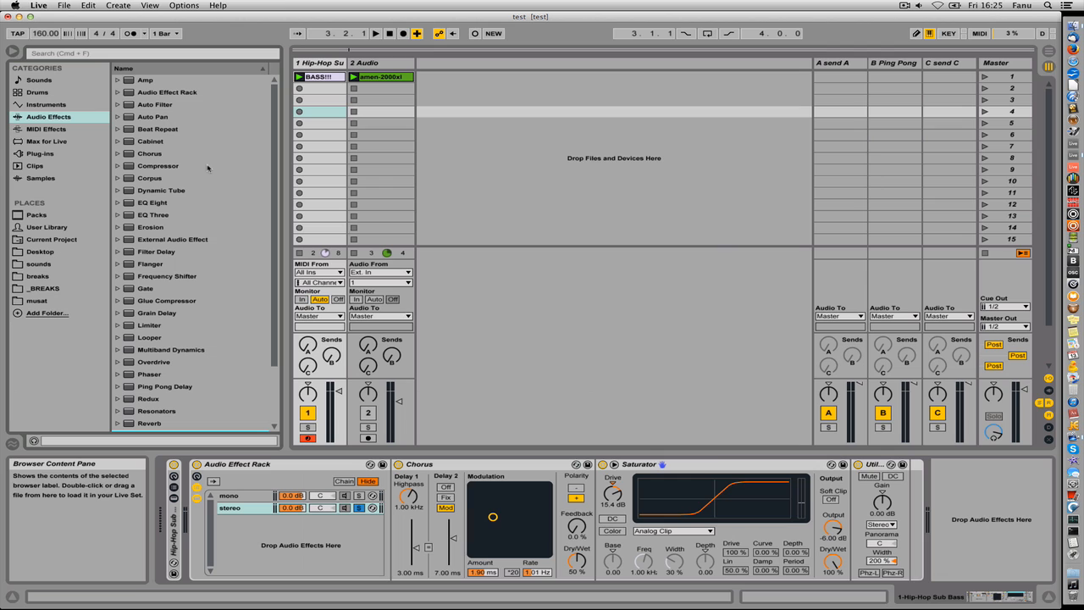
mouse_move(189, 209)
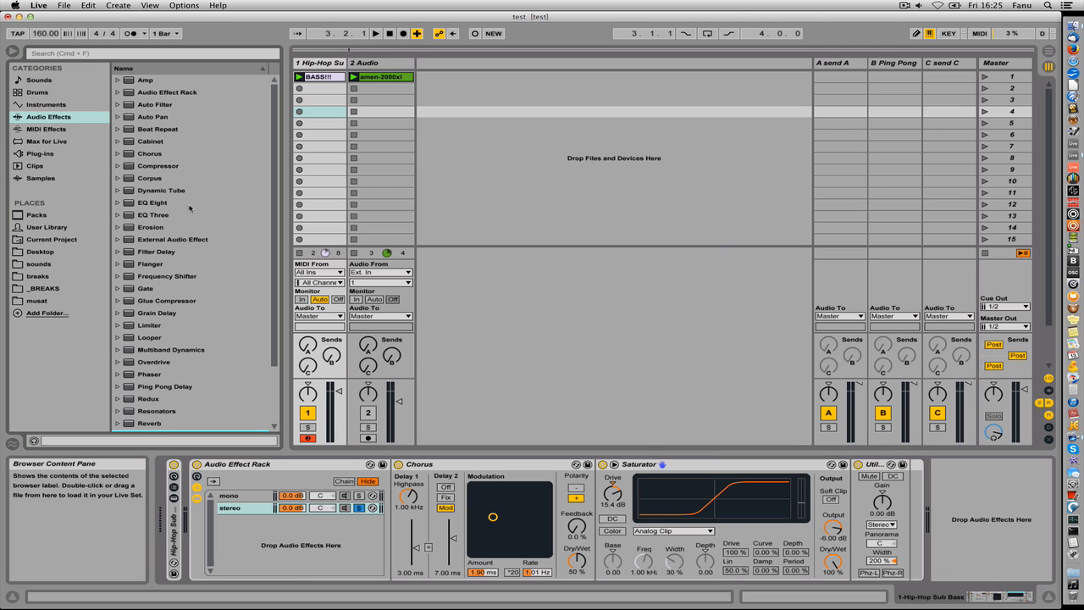
Choose EQ Eight to follow the Saturator in the stereo chain
left_click(152, 203)
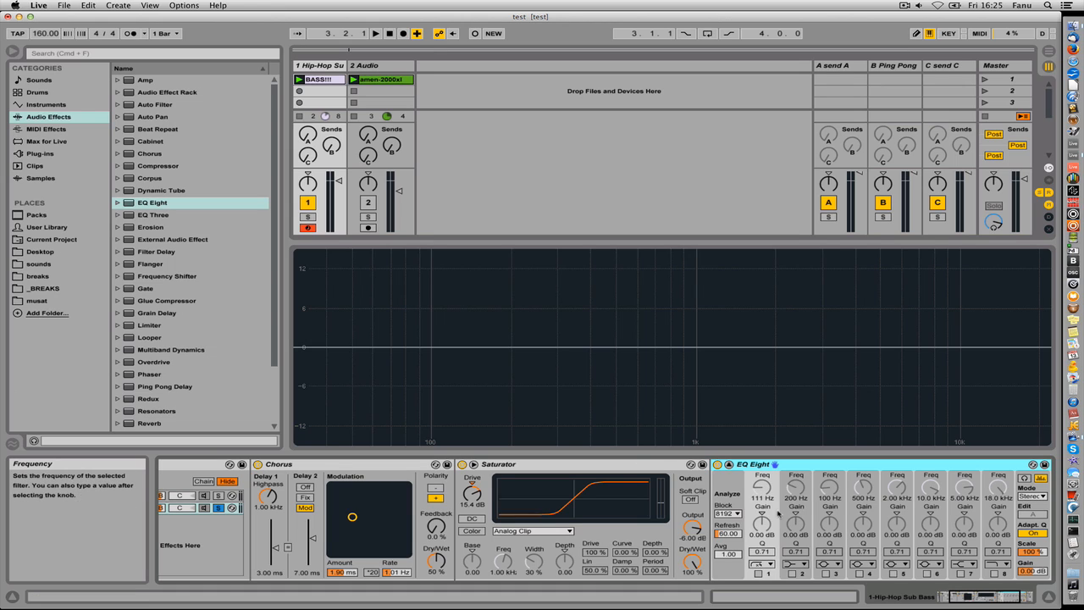
mouse_move(759, 574)
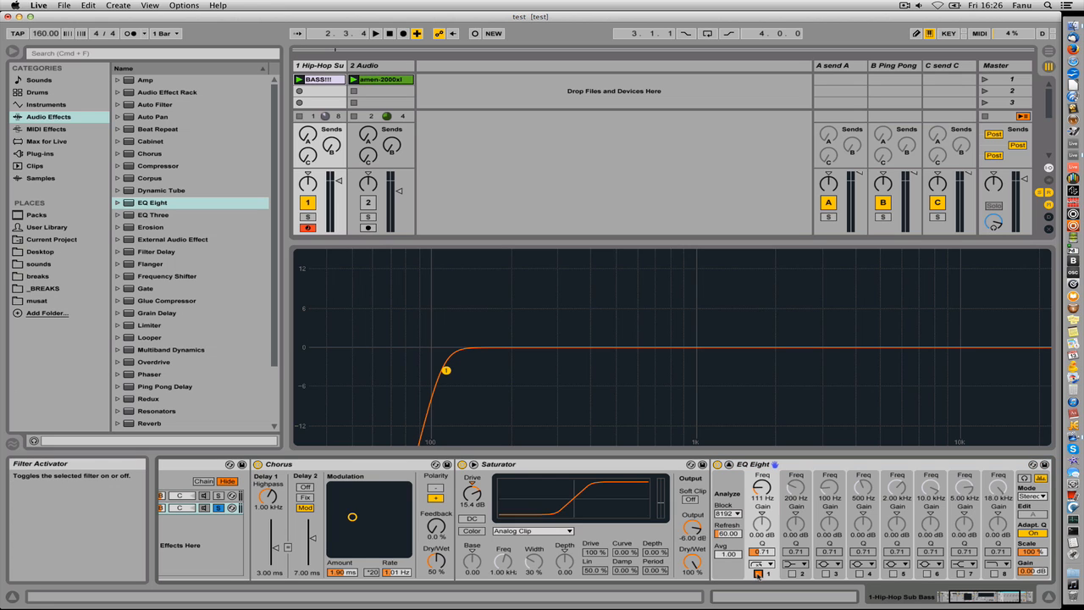
mouse_move(759, 487)
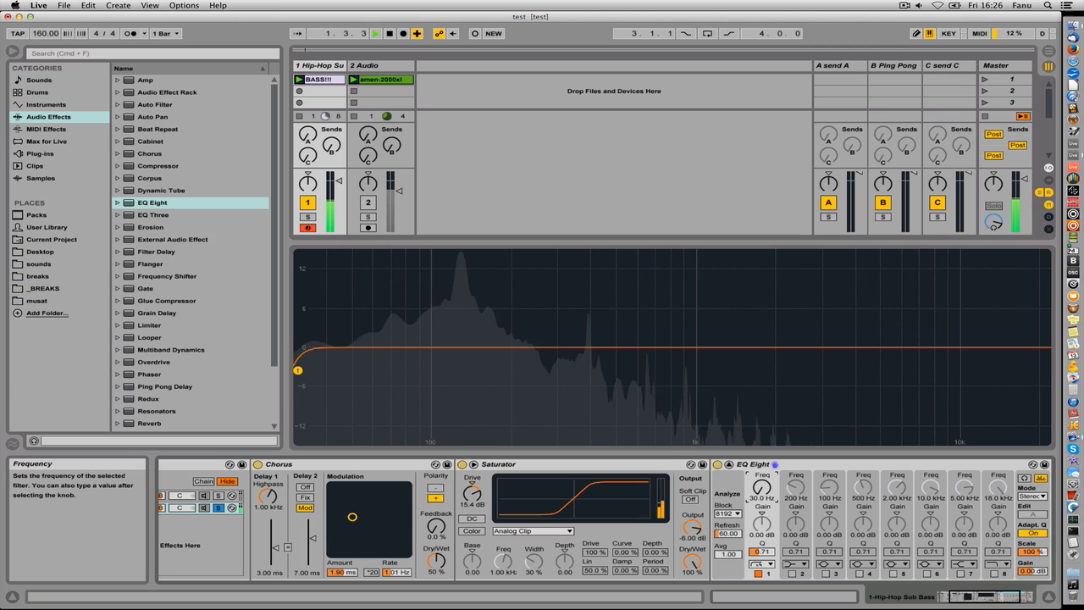
Fine-tune the EQ Eight low-cut cutoff frequency by dragging band 1
left_click_drag(298, 369, 518, 369)
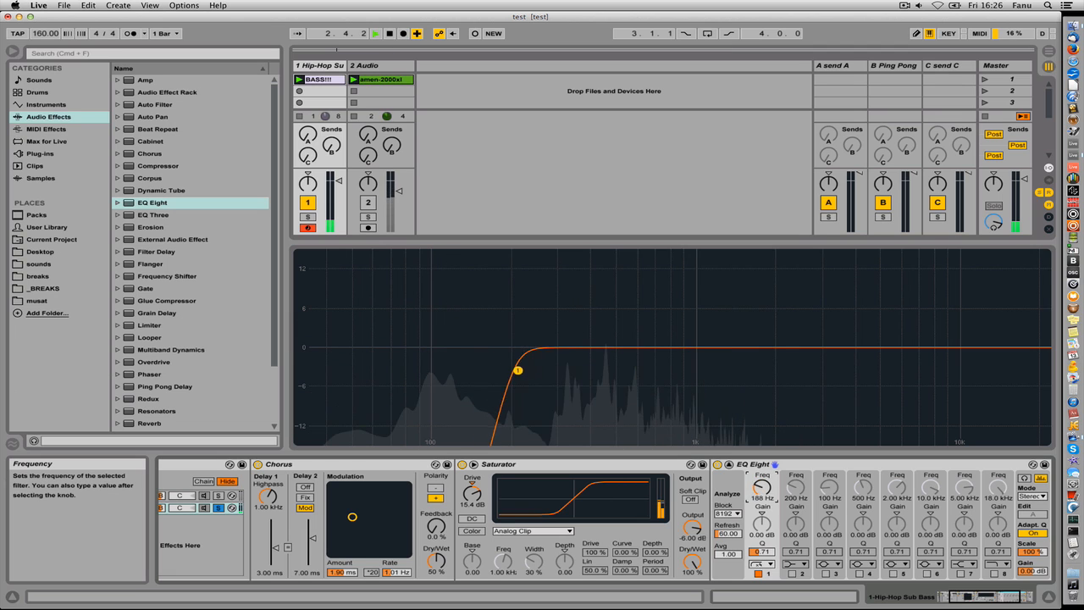
left_click_drag(518, 370, 464, 370)
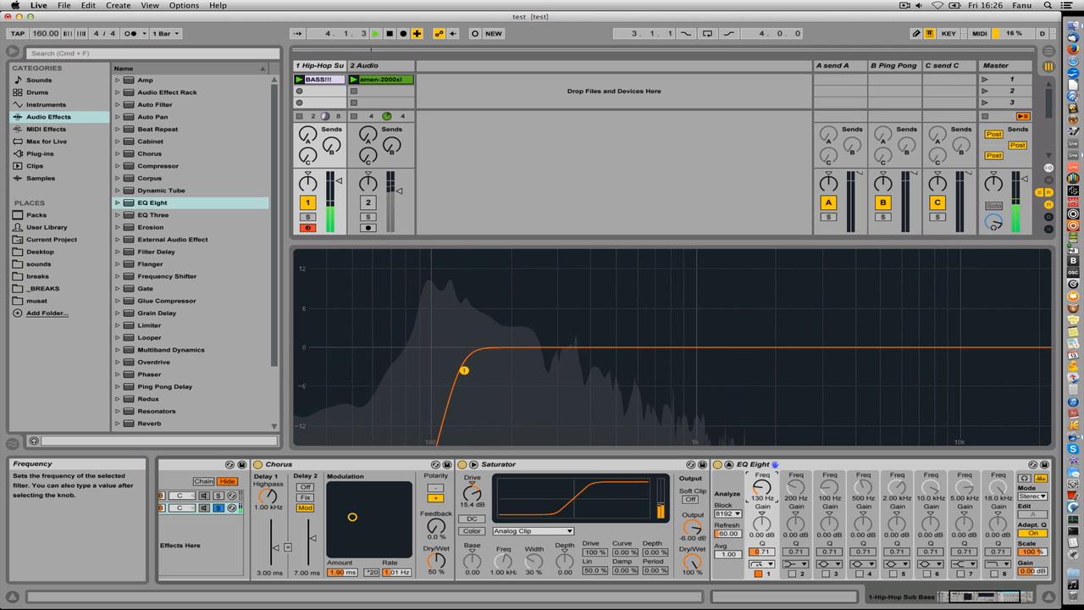
left_click_drag(464, 369, 495, 369)
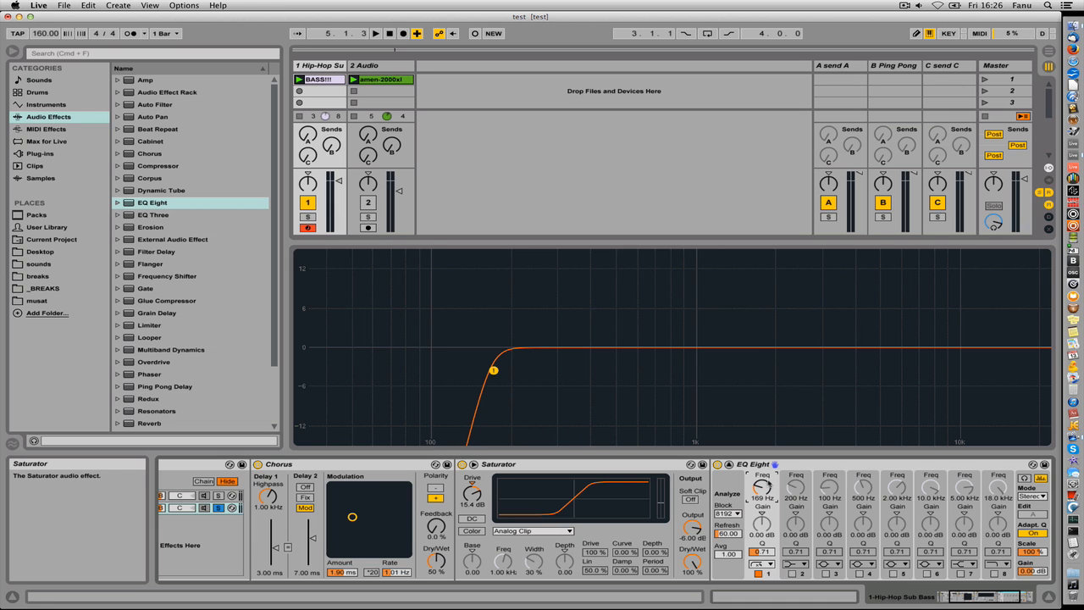
left_click(376, 34)
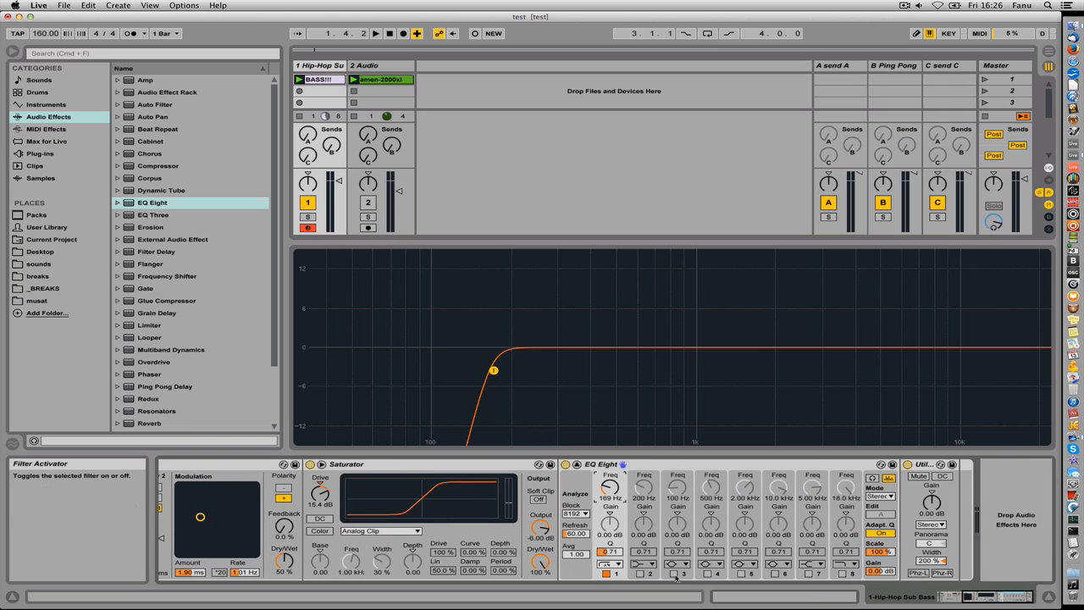
Enable band 2 and place a low-frequency bell boost just above the cut
left_click(375, 34)
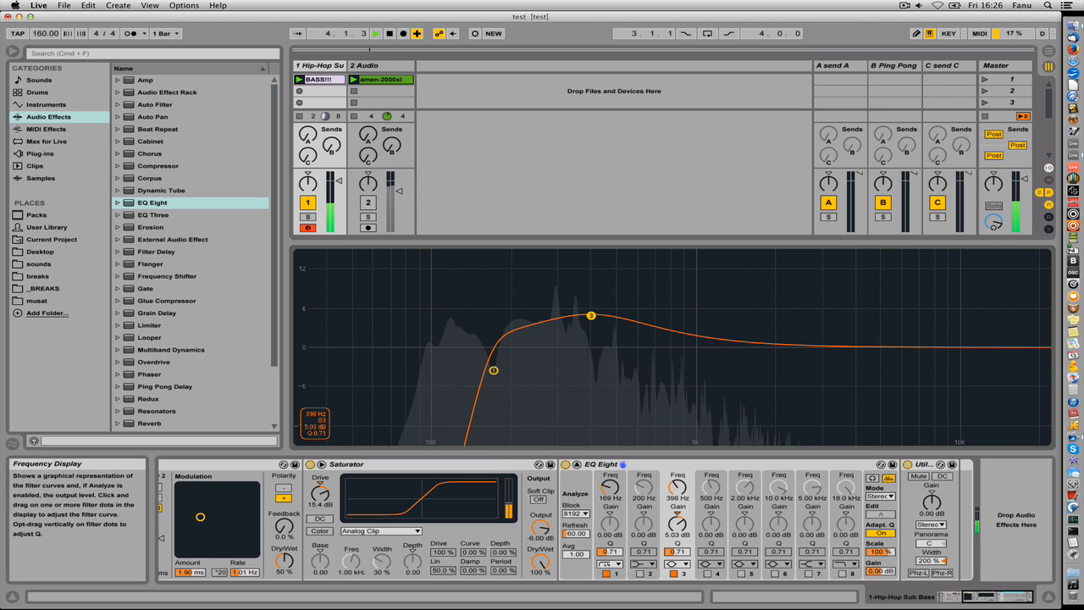
left_click_drag(591, 313, 572, 313)
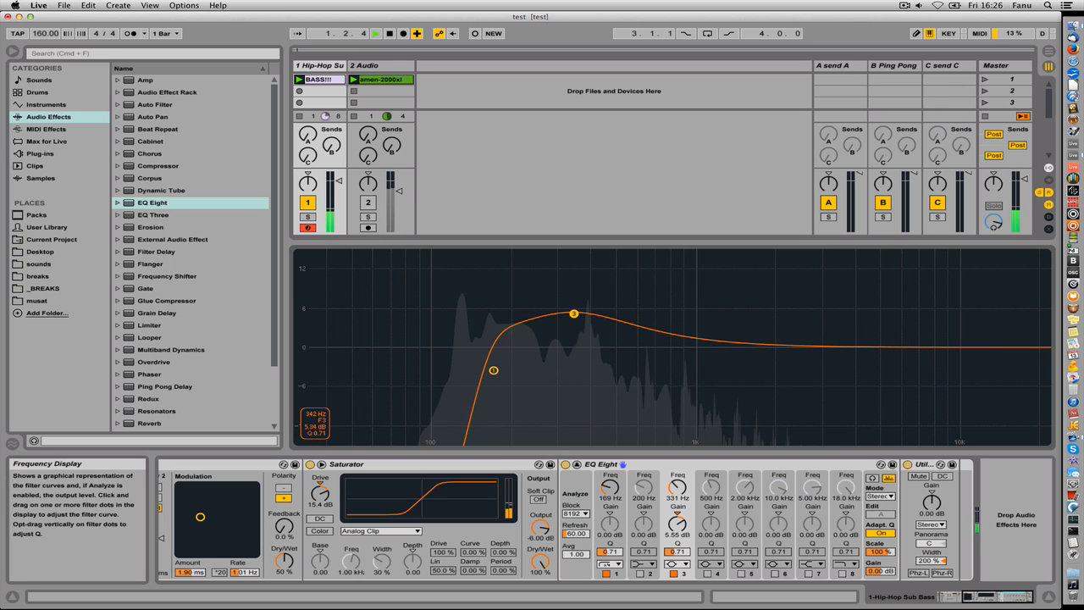
left_click_drag(573, 314, 562, 309)
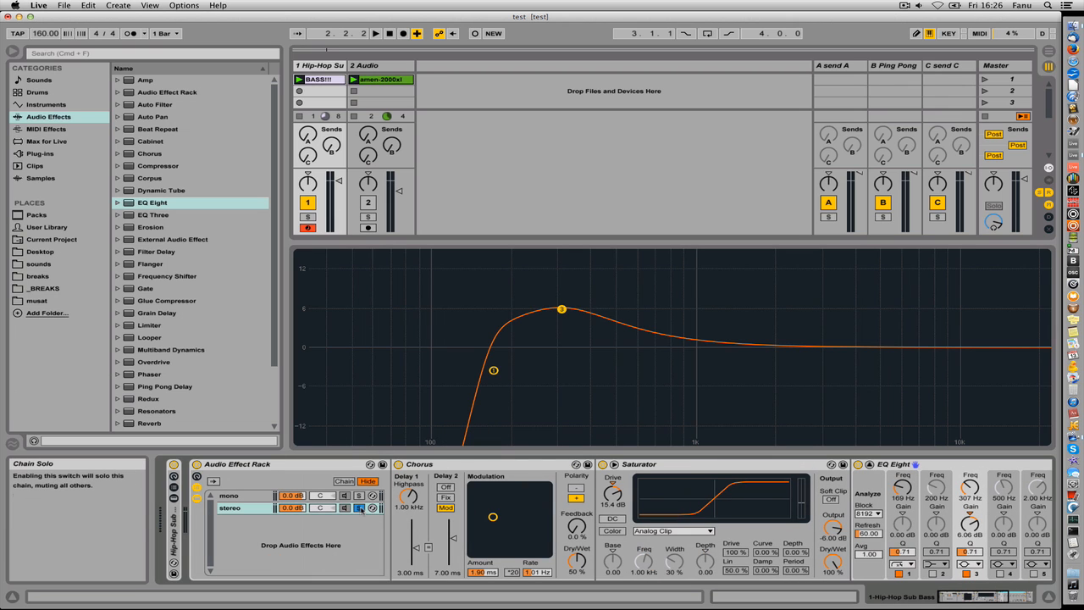
left_click(360, 508)
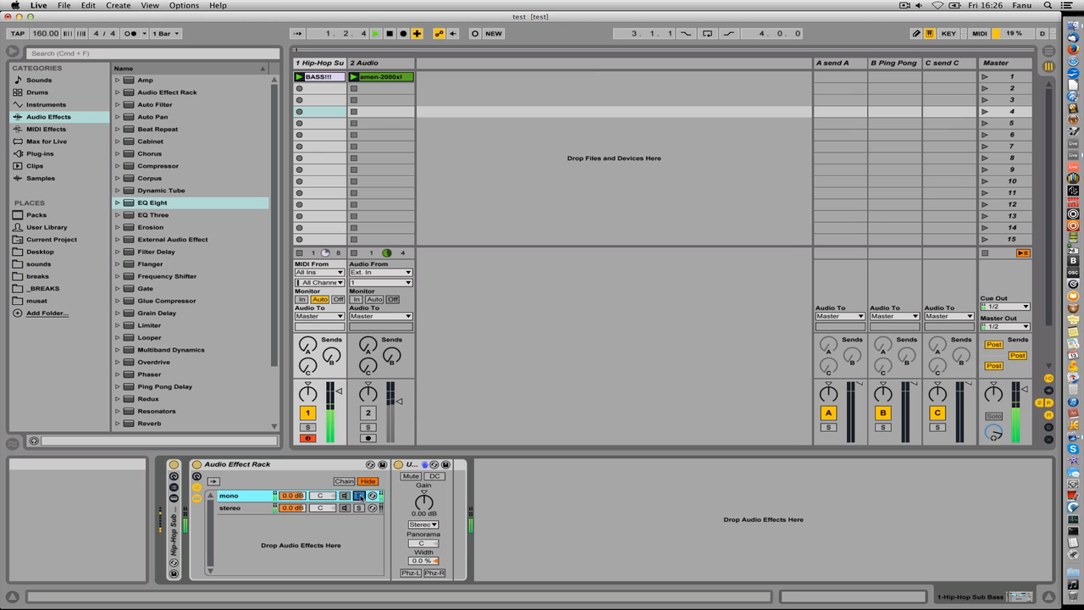
left_click(376, 34)
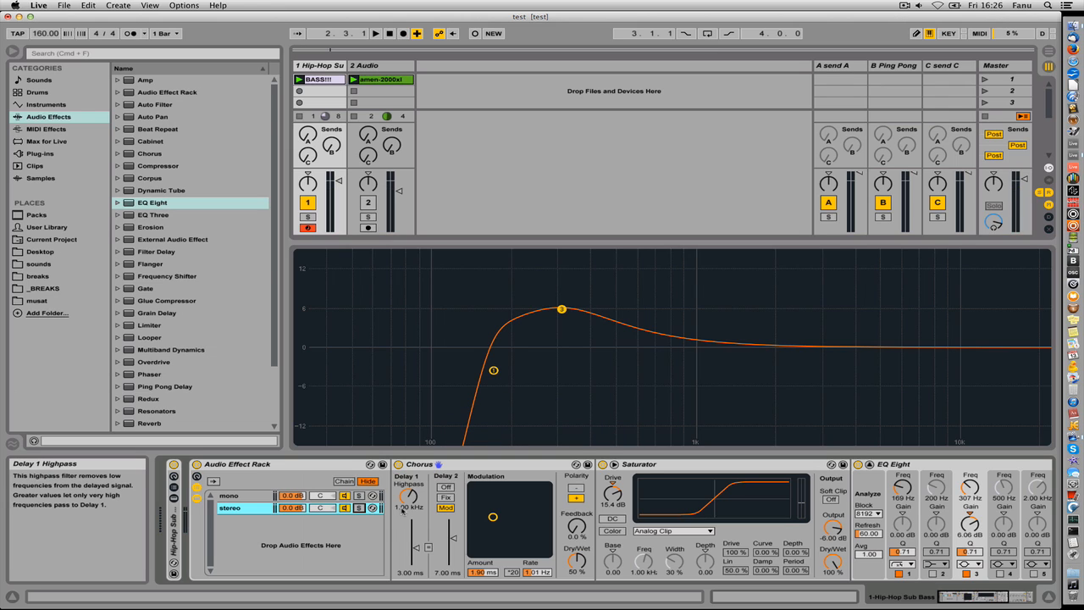
mouse_move(359, 508)
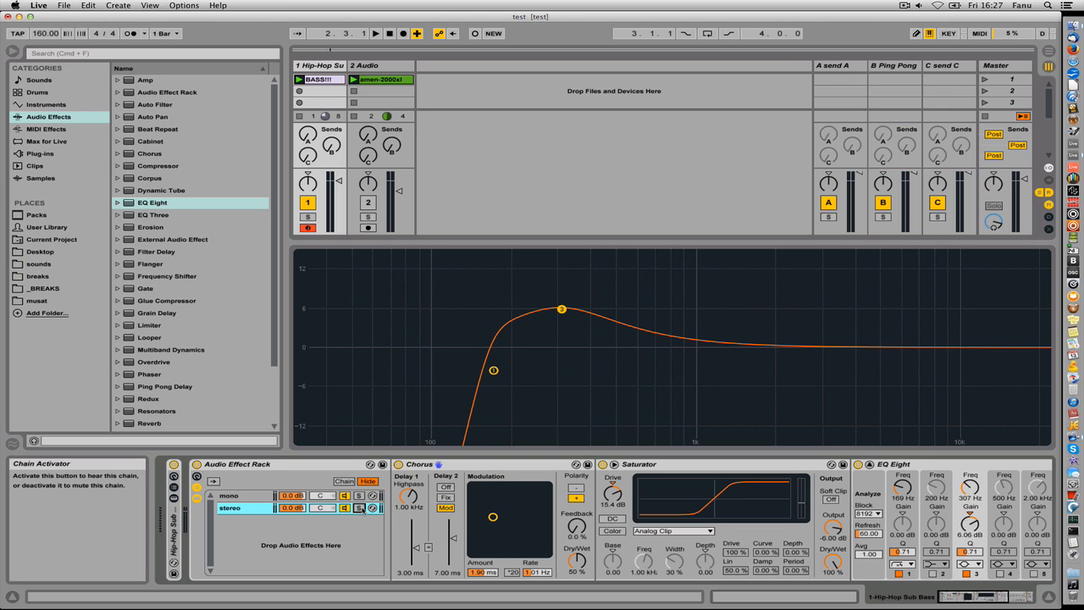
Toggle the stereo chain to compare, then adjust its chain volume
left_click(376, 34)
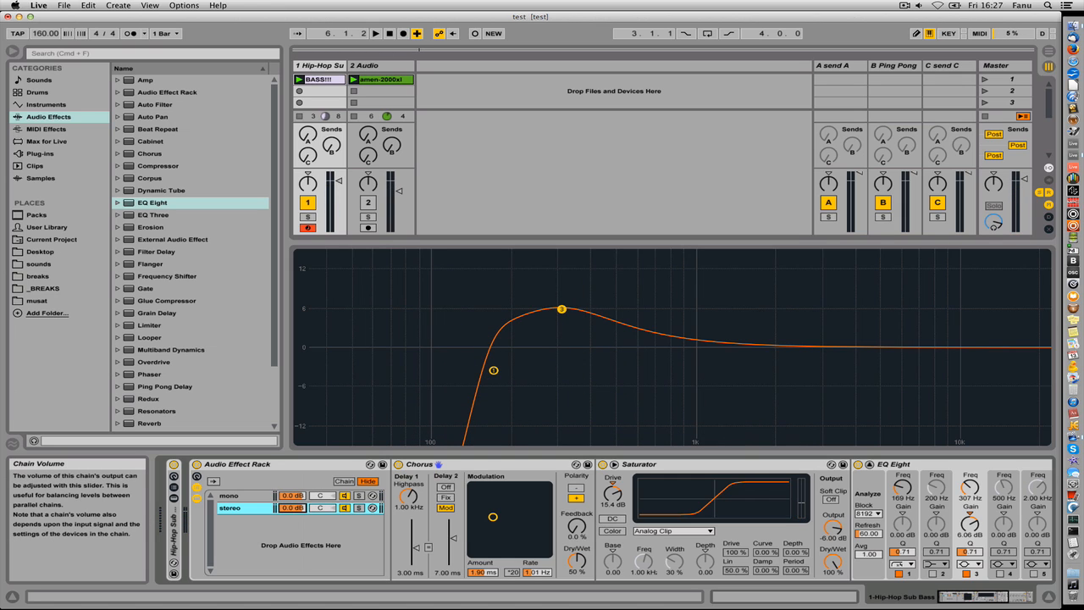
left_click_drag(291, 508, 291, 522)
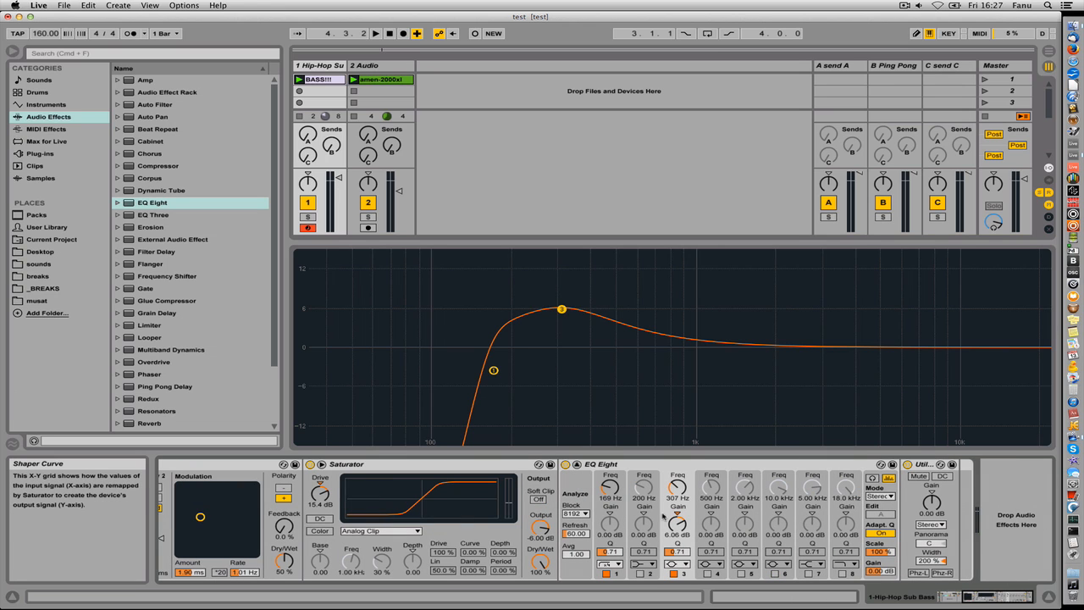
Pick a second Saturator in the browser to load after EQ Eight
scroll("down", 3)
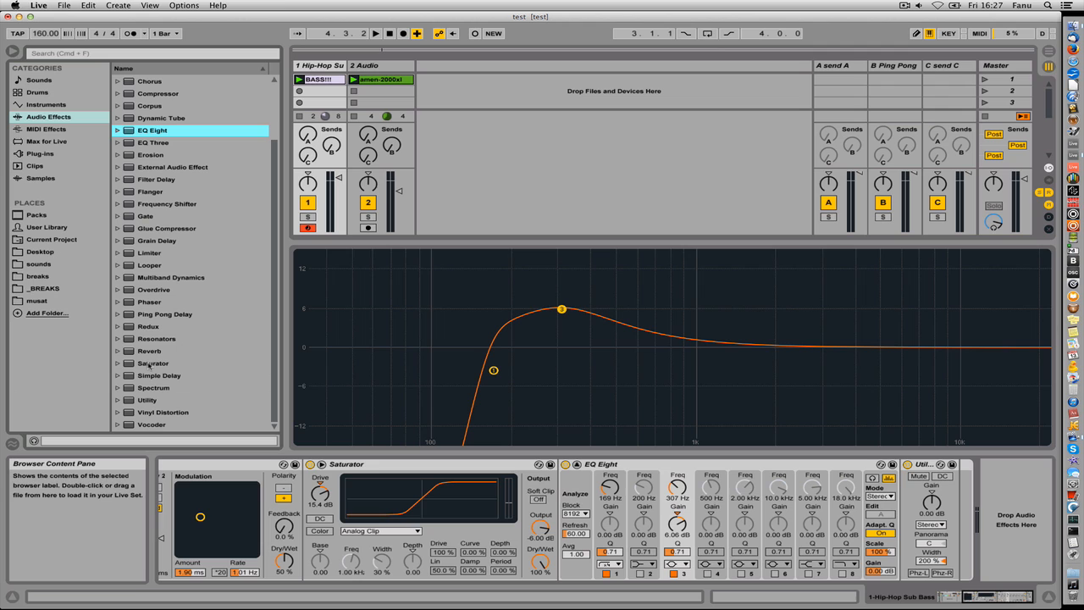
left_click(153, 362)
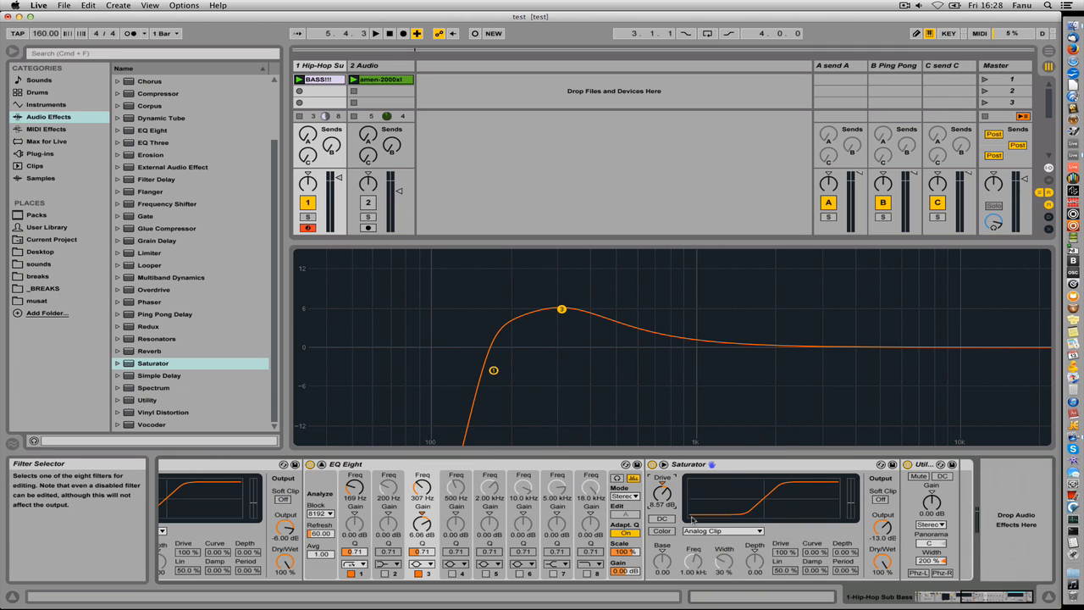
mouse_move(663, 495)
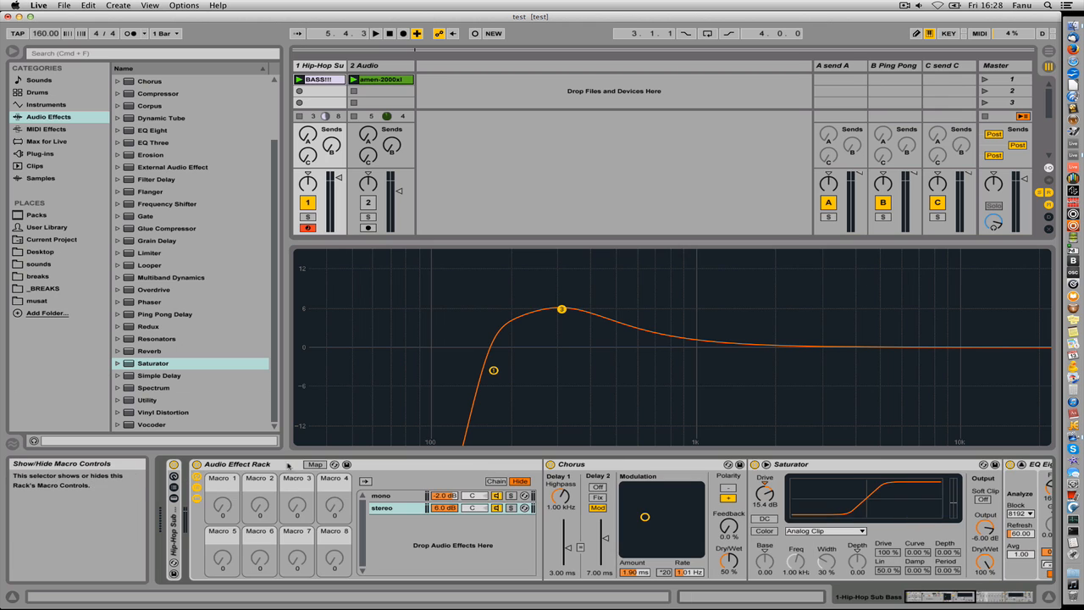
Show the rack's macro knobs and turn on Map mode for the Drive mapping
left_click(316, 464)
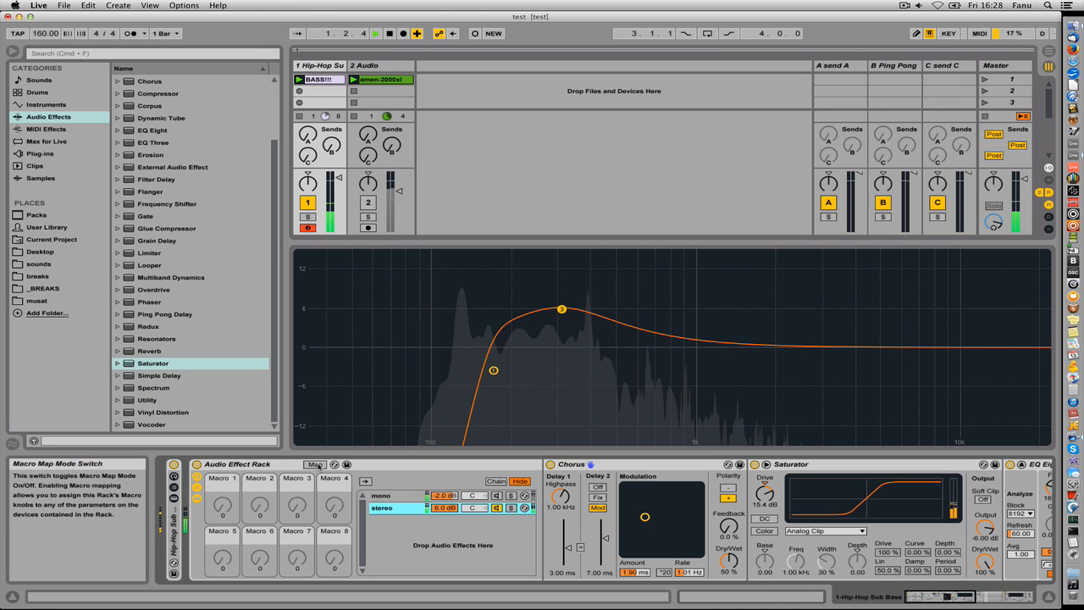
left_click(315, 464)
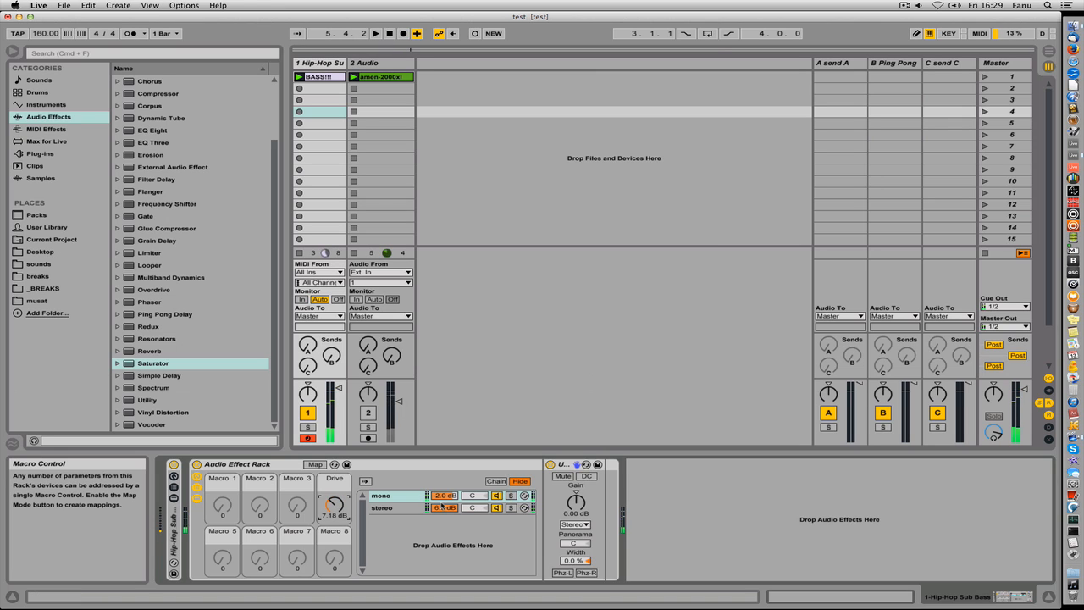
Raise the Drive macro to about 4.3 dB and add a Limiter after Utility
left_click_drag(443, 508, 444, 508)
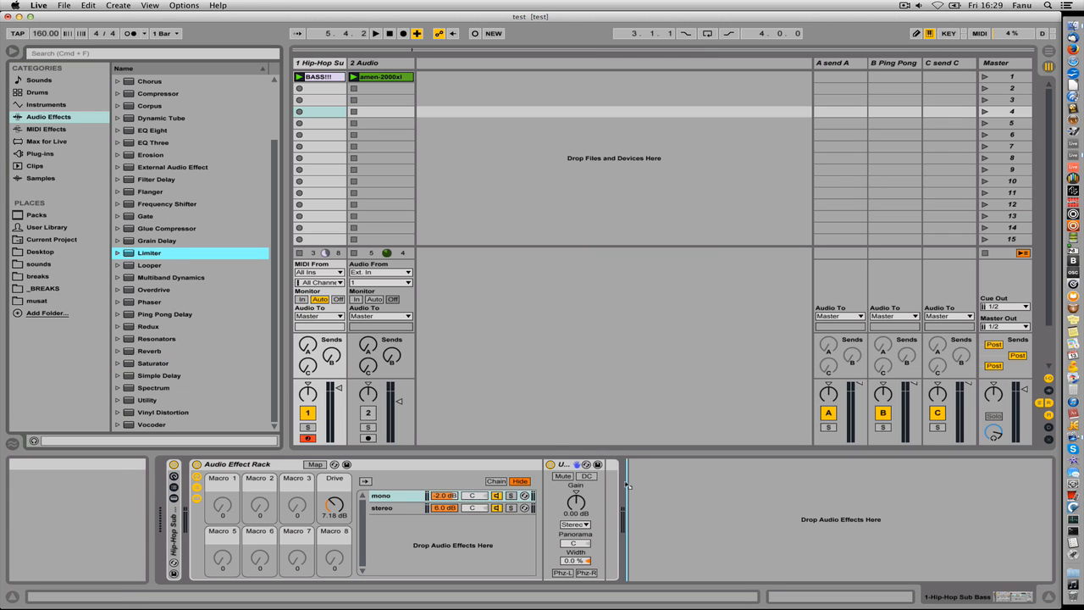
double_click(149, 252)
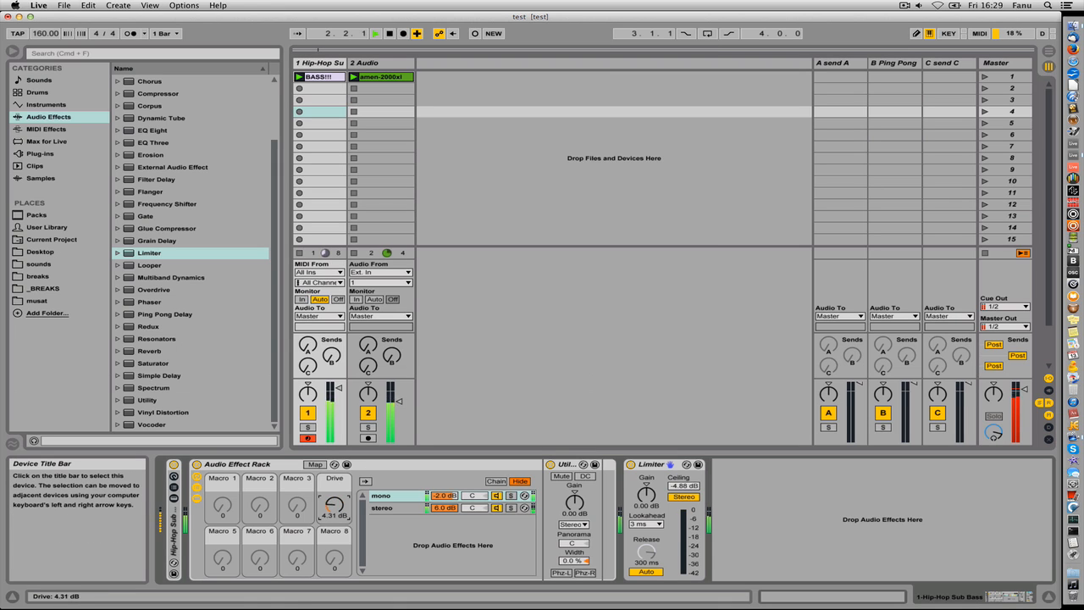
Push the Drive macro up toward 15 dB on the bass rack
left_click_drag(334, 505, 334, 483)
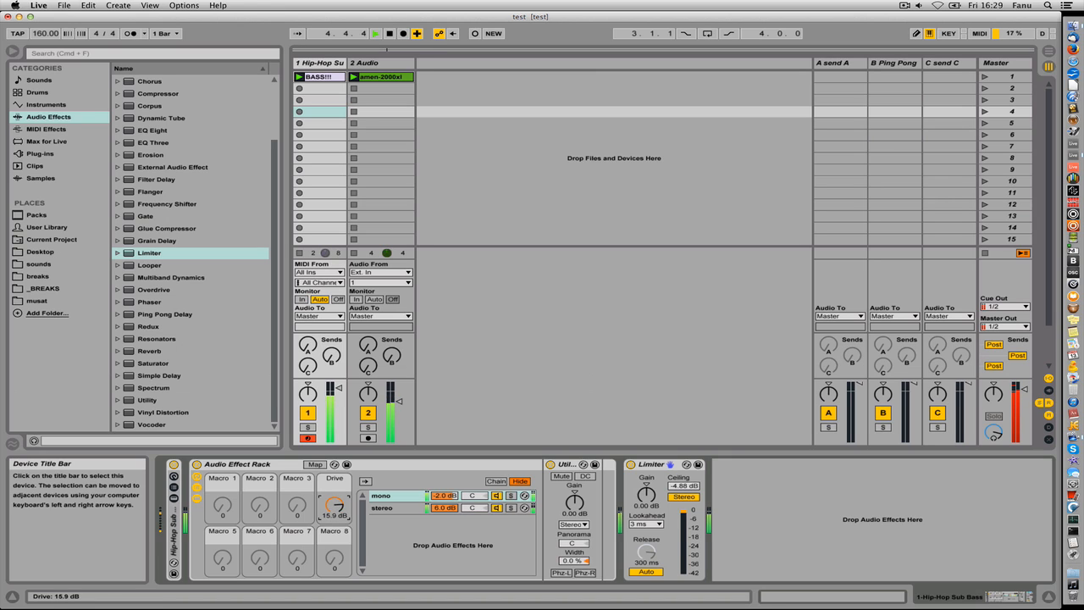
left_click_drag(336, 504, 335, 521)
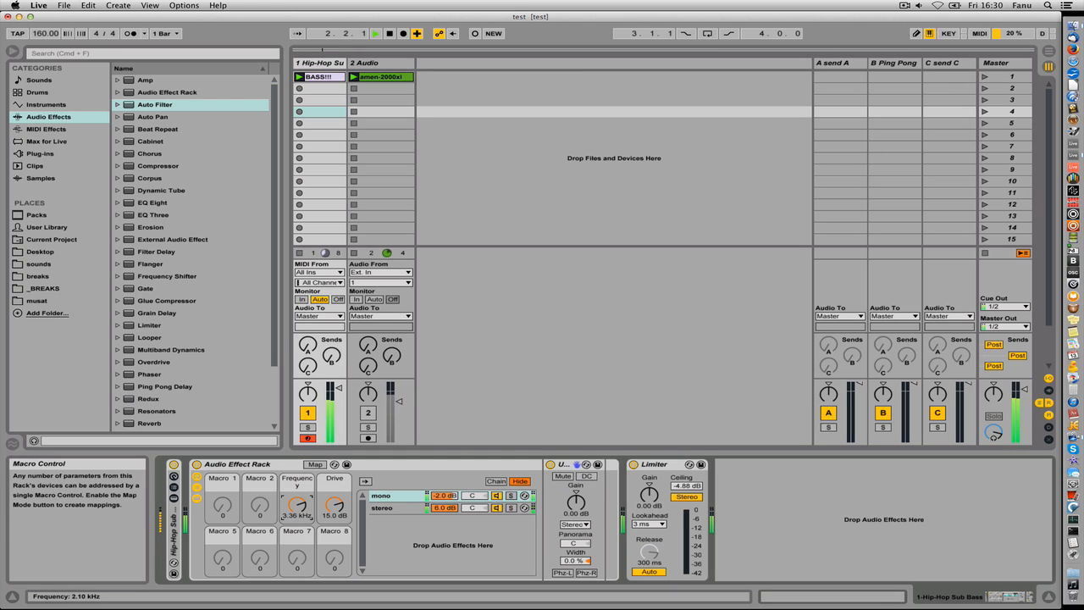
Sweep Frequency down to about 910 Hz while recording automation, then stop and select the bass clip
left_click_drag(298, 505, 298, 522)
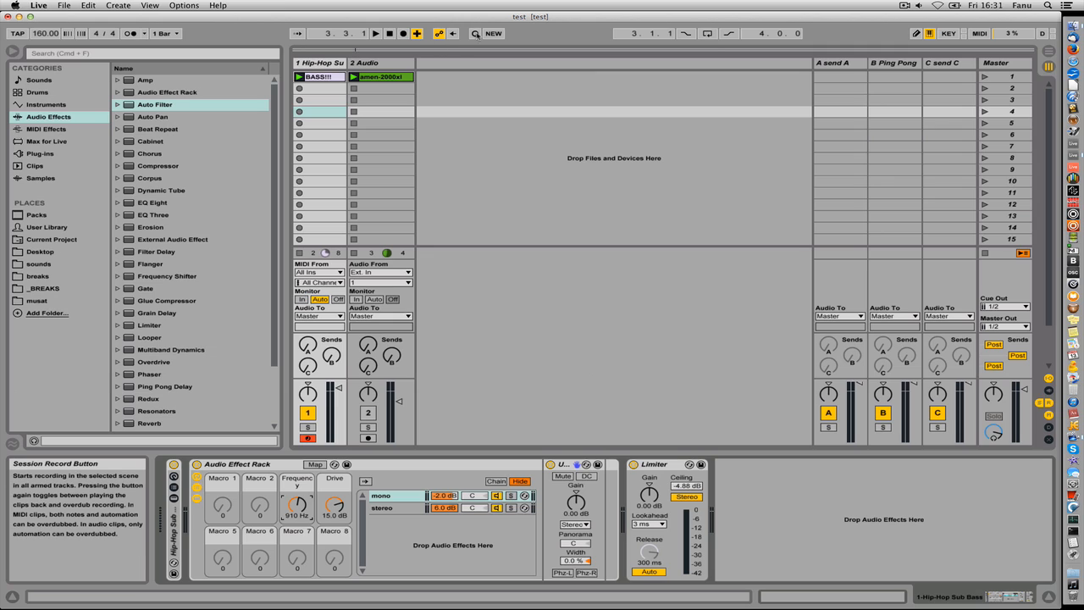
left_click(320, 78)
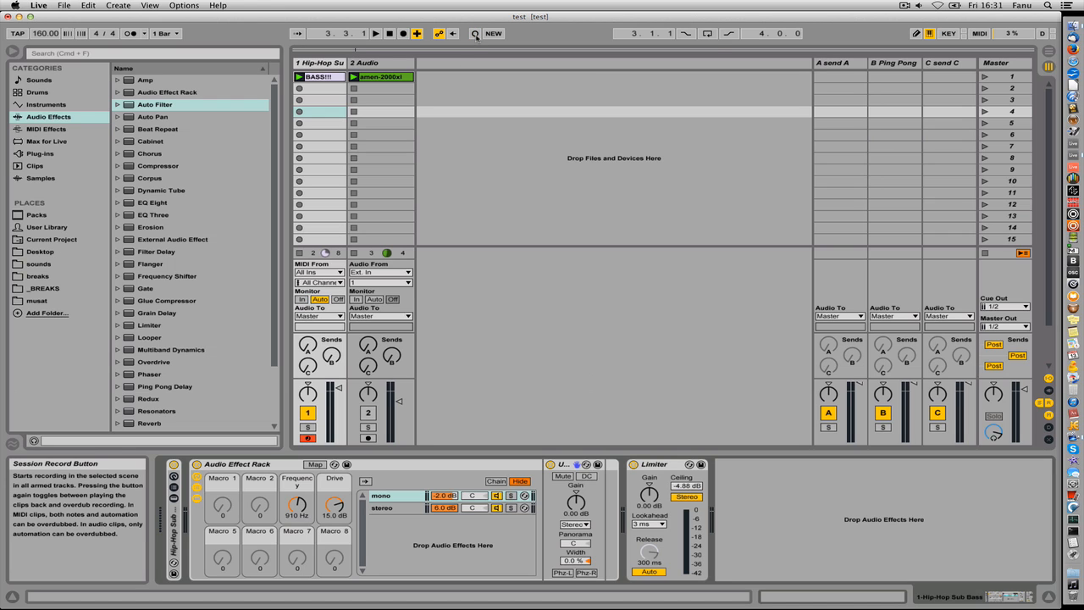
mouse_move(314, 443)
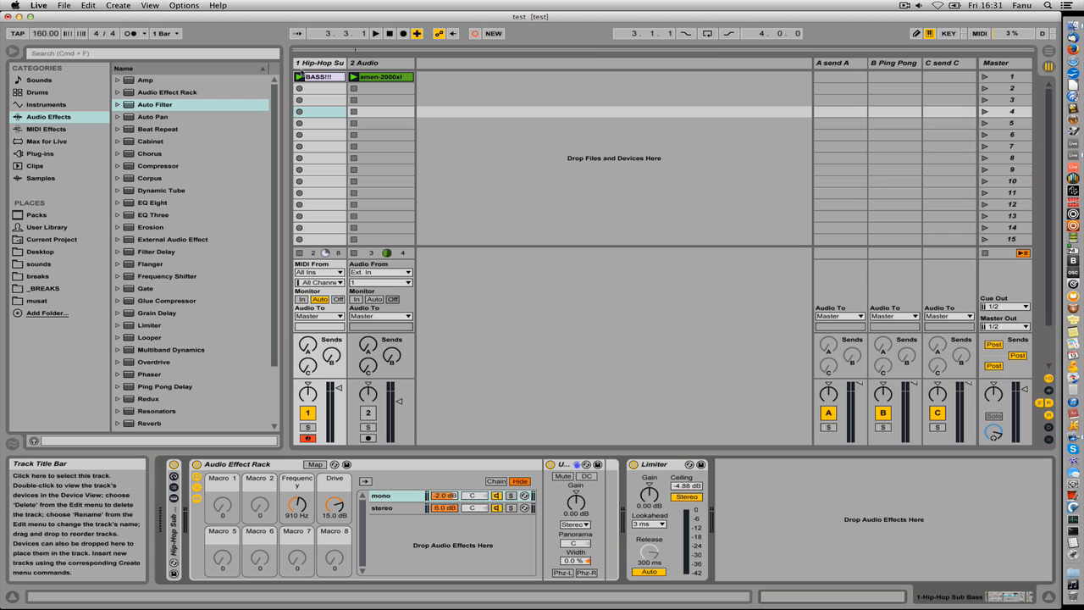
left_click(298, 76)
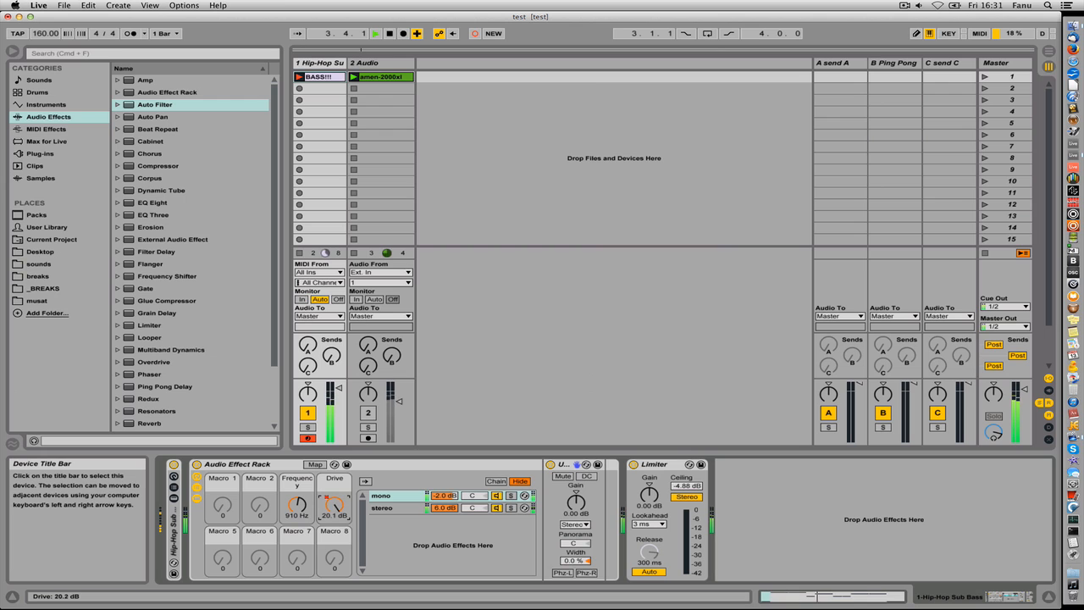
left_click(376, 34)
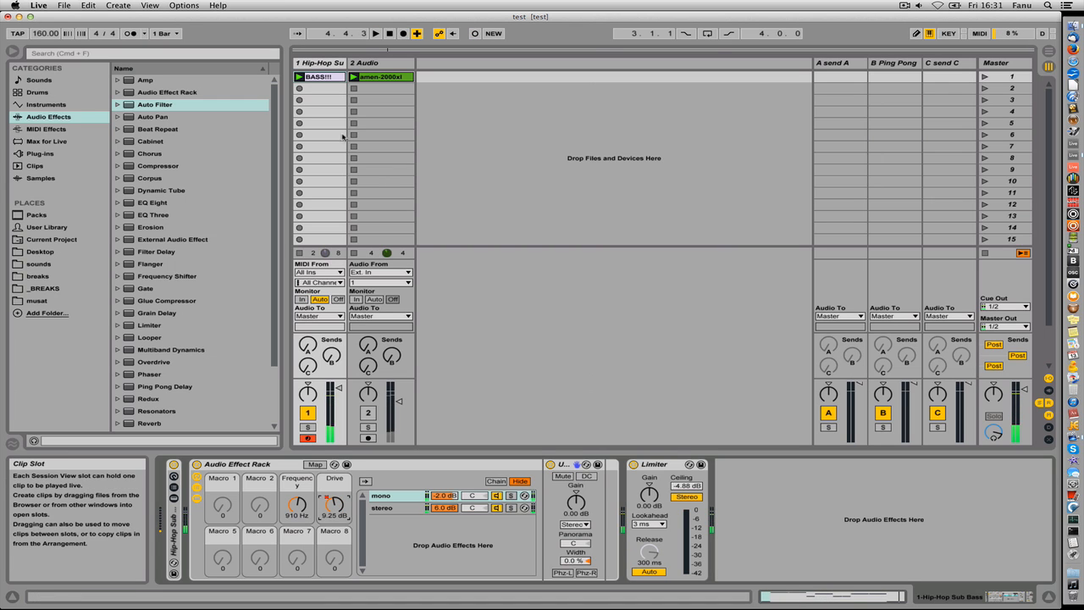
double_click(319, 77)
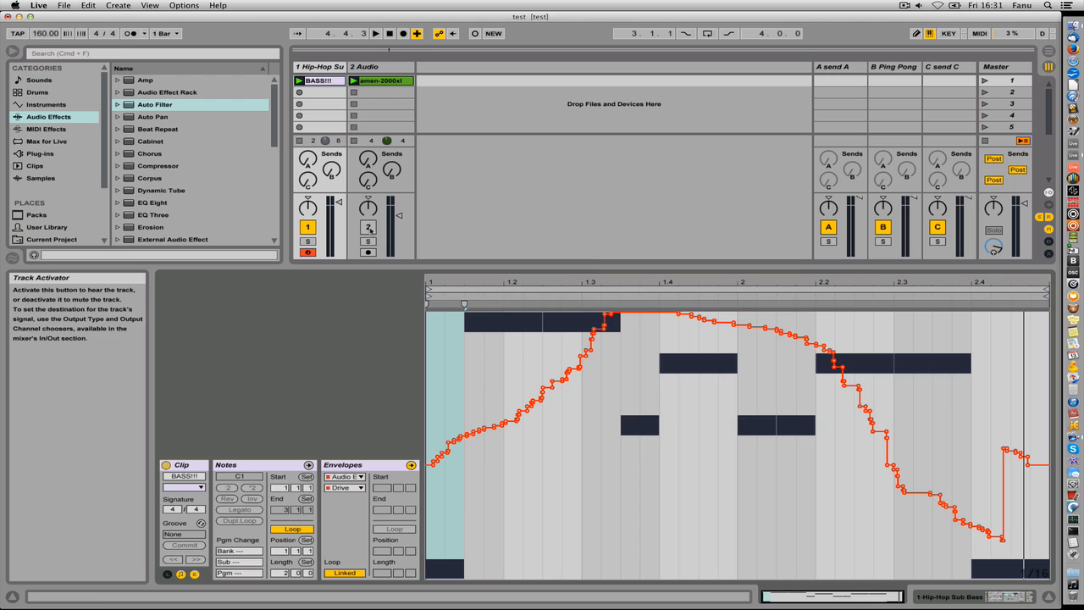
left_click(376, 34)
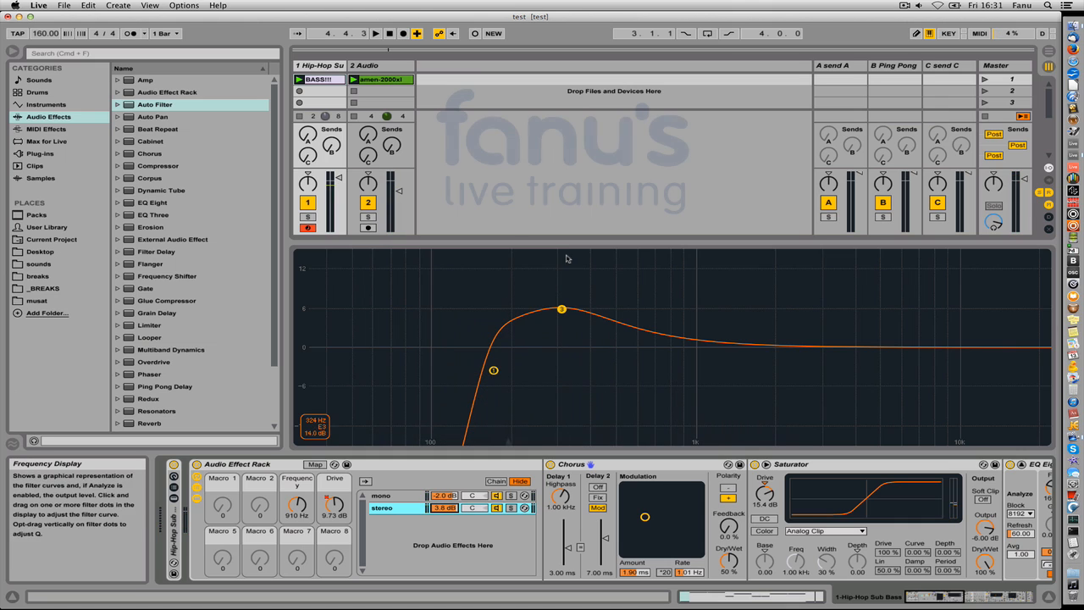
mouse_move(467, 219)
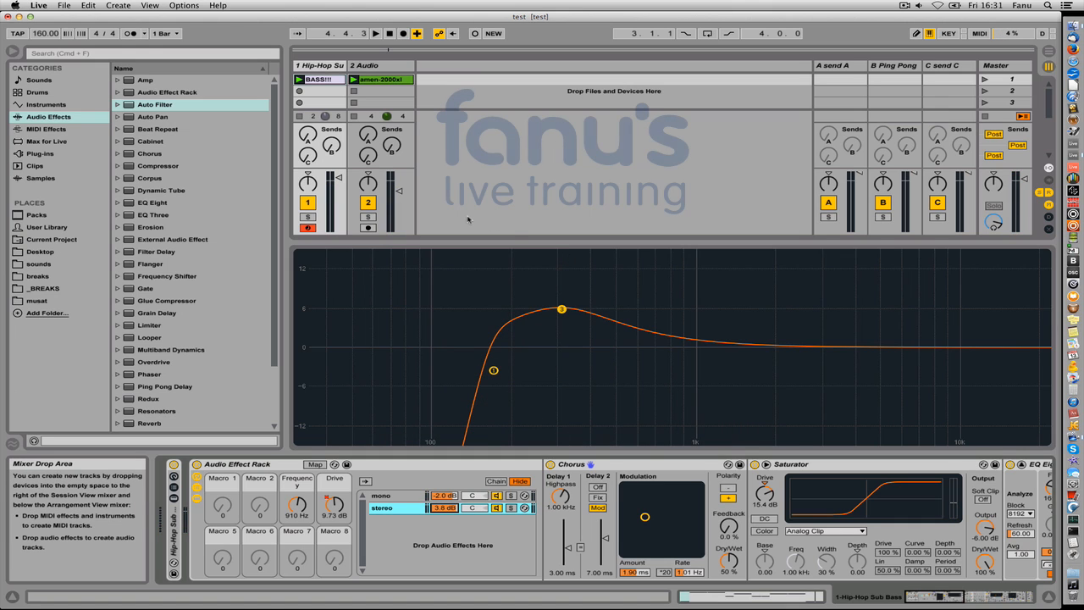